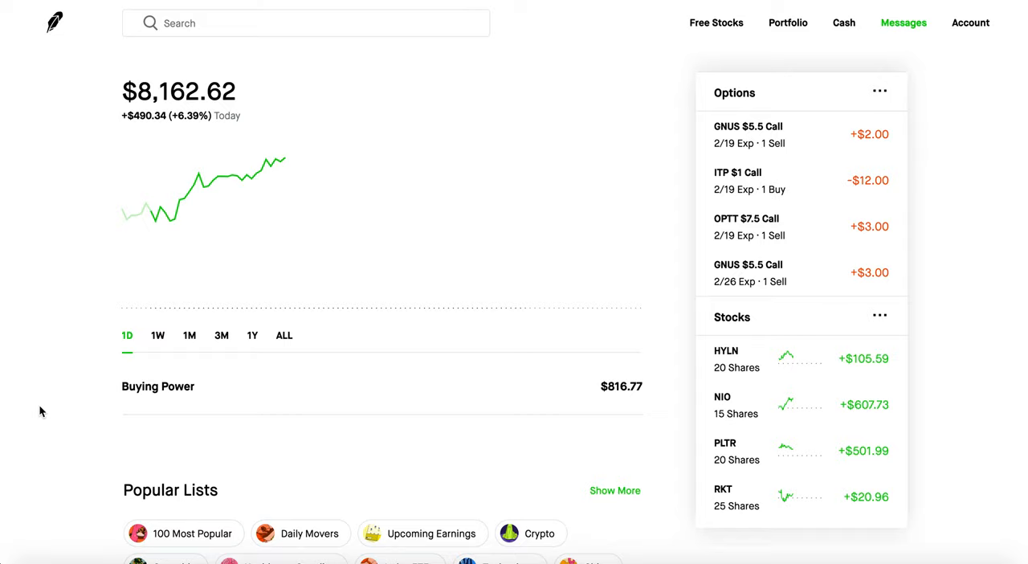
pyautogui.moveTo(119, 116)
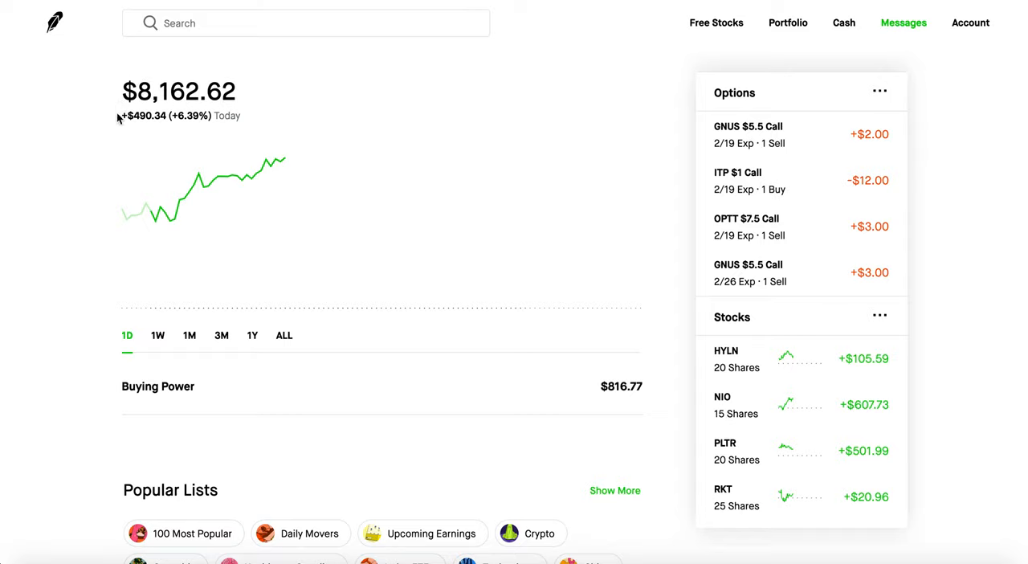
pyautogui.moveTo(553, 368)
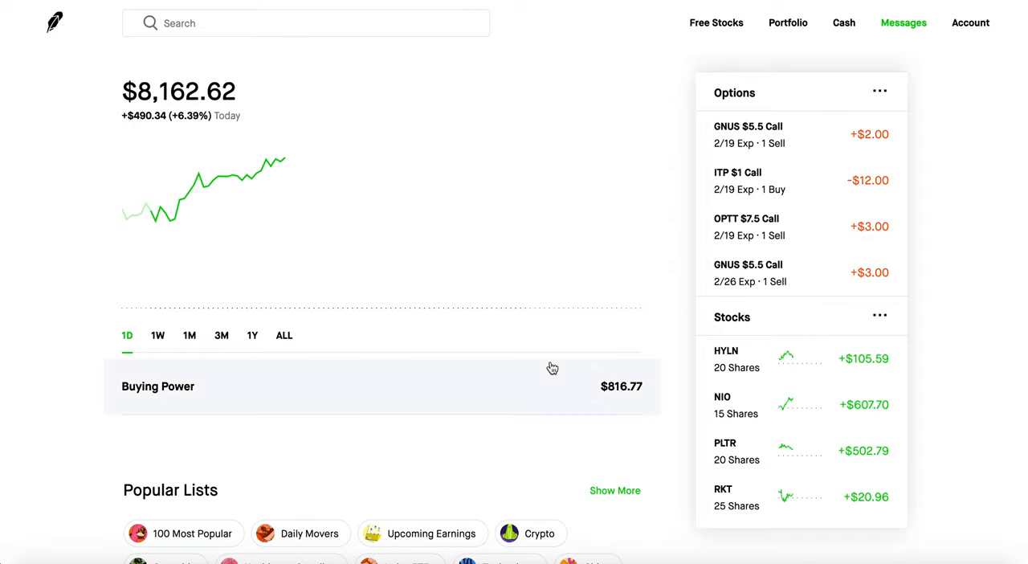
pyautogui.moveTo(581, 408)
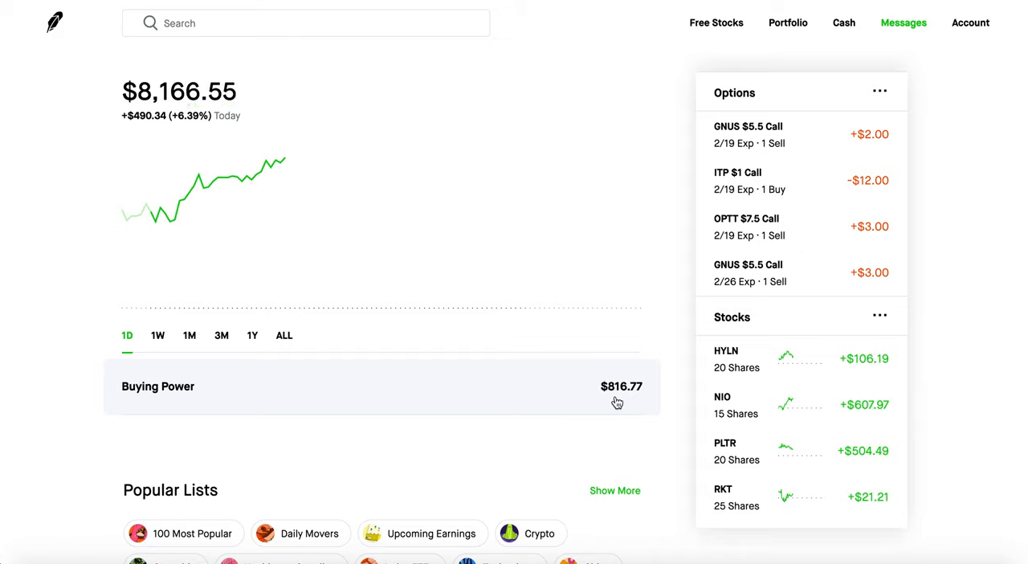
pyautogui.moveTo(124, 304)
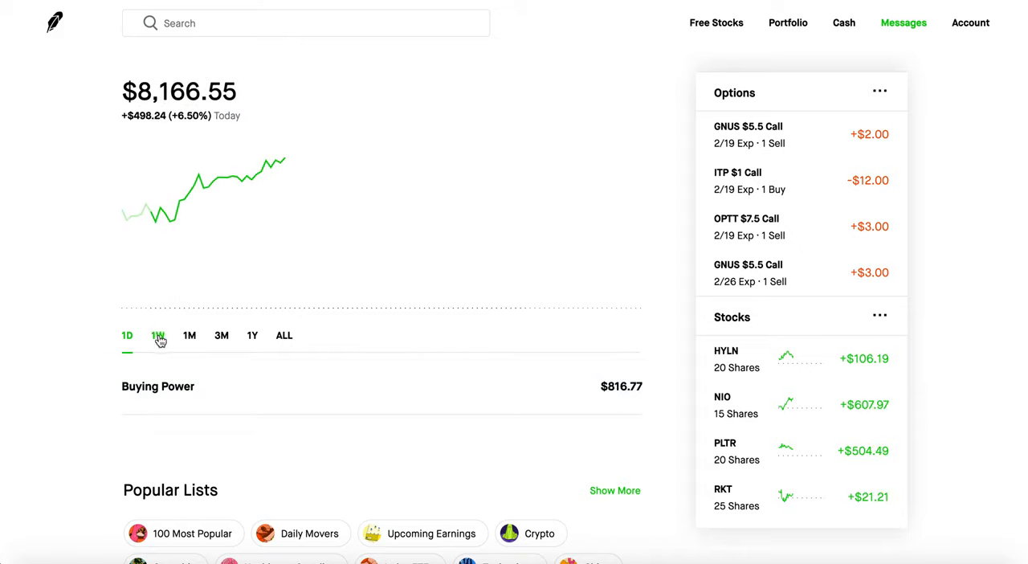
# Step: View the portfolio's one-week then one-month performance, up $1,492.79 (+22.37%)
pyautogui.click(157, 334)
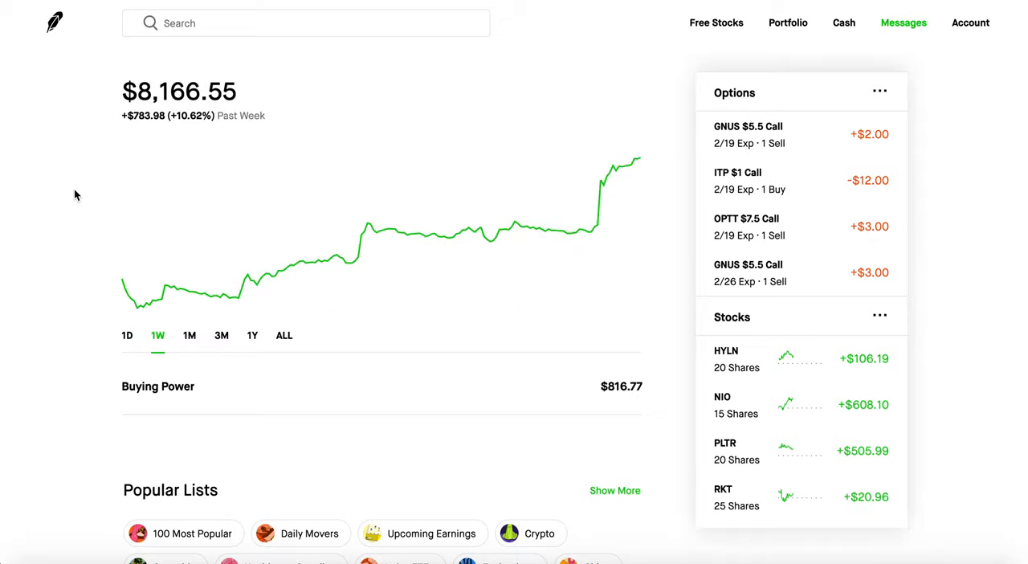
pyautogui.click(190, 334)
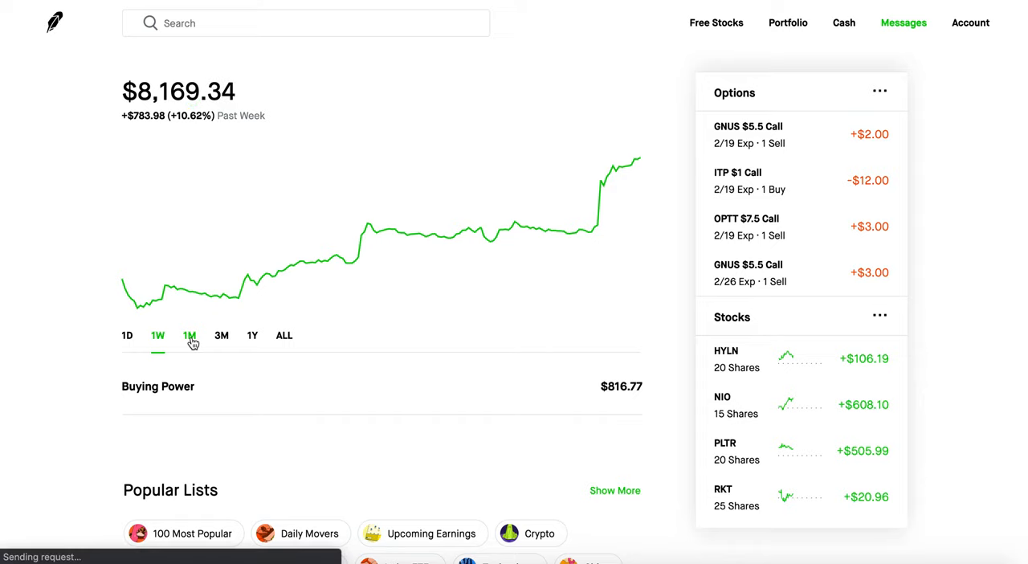
pyautogui.click(190, 334)
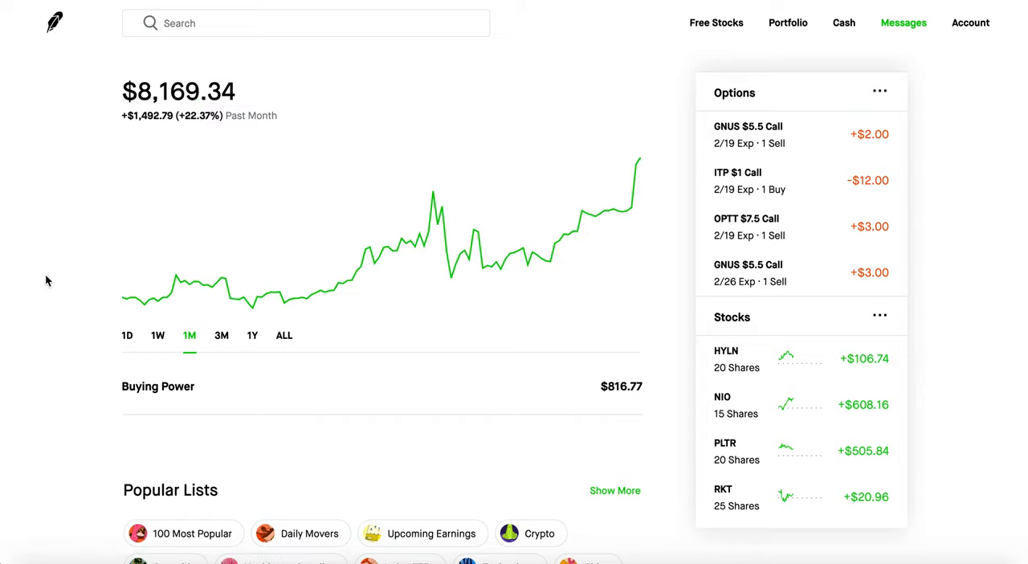
pyautogui.moveTo(67, 279)
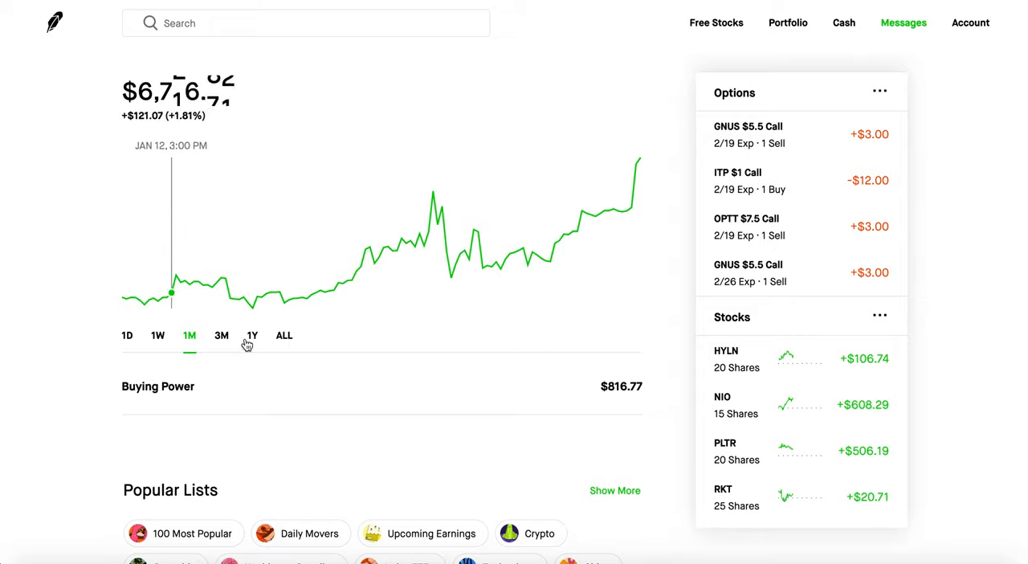
pyautogui.moveTo(432, 192)
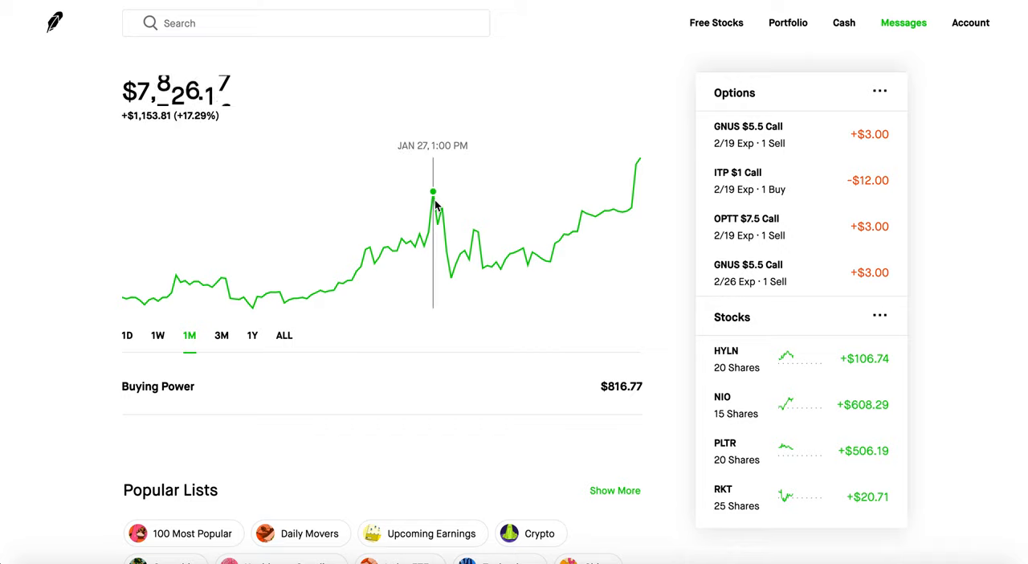
pyautogui.moveTo(355, 404)
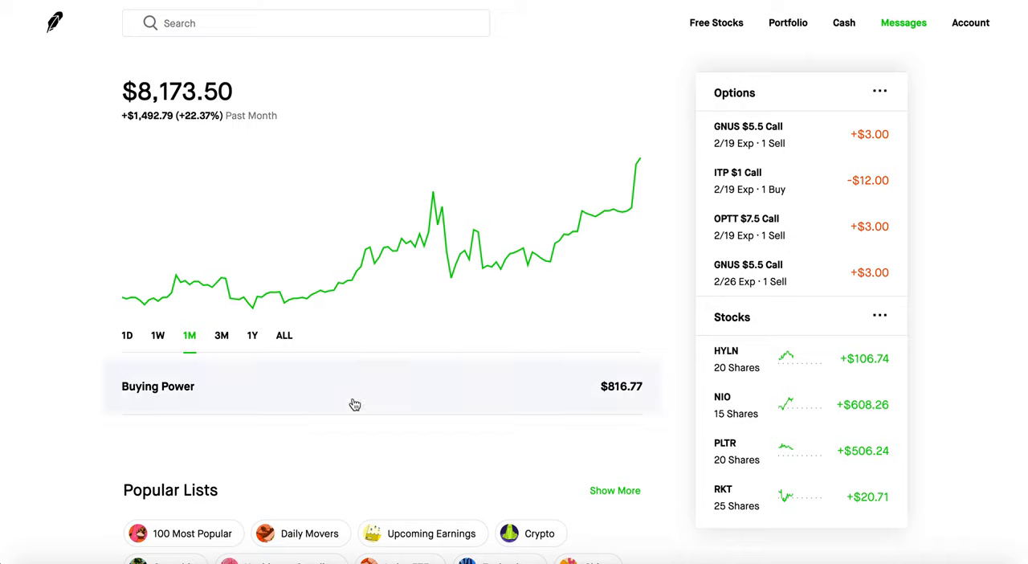
pyautogui.moveTo(348, 424)
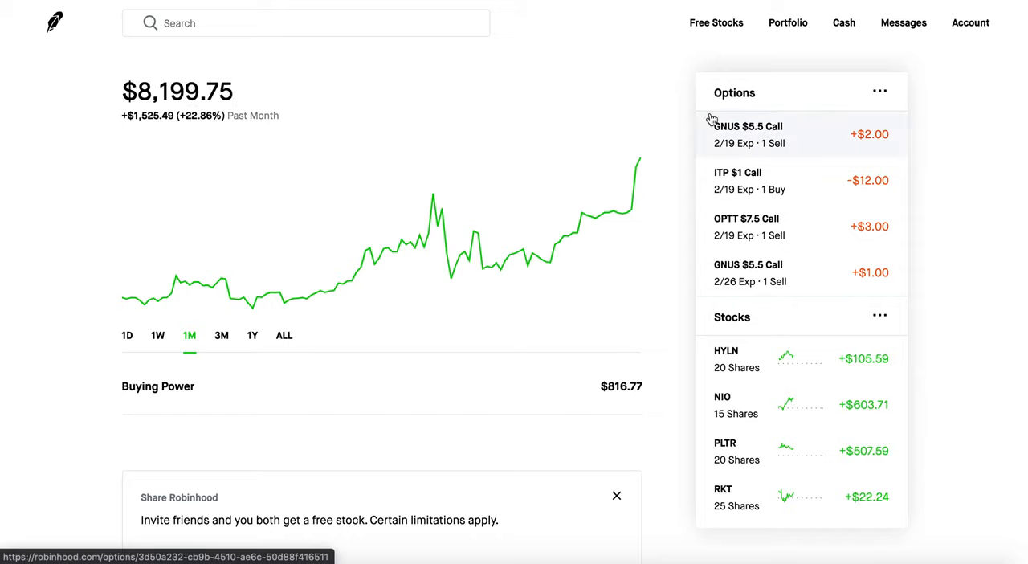
pyautogui.moveTo(751, 142)
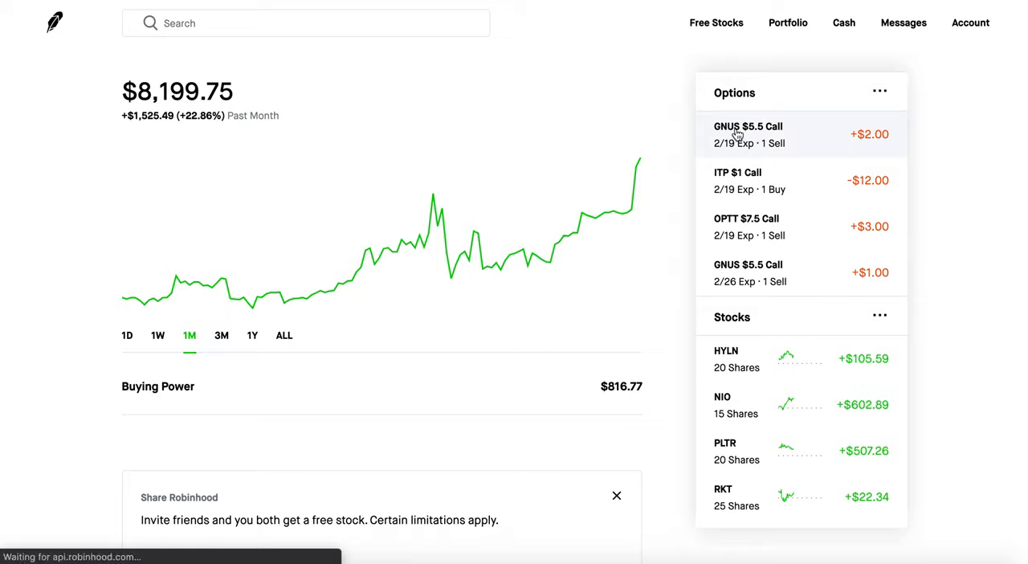
# Step: View the GNUS $5.5 Call (2/19) position: +$2.00 return, $5.56 break-even, $0.06 credit
pyautogui.click(748, 135)
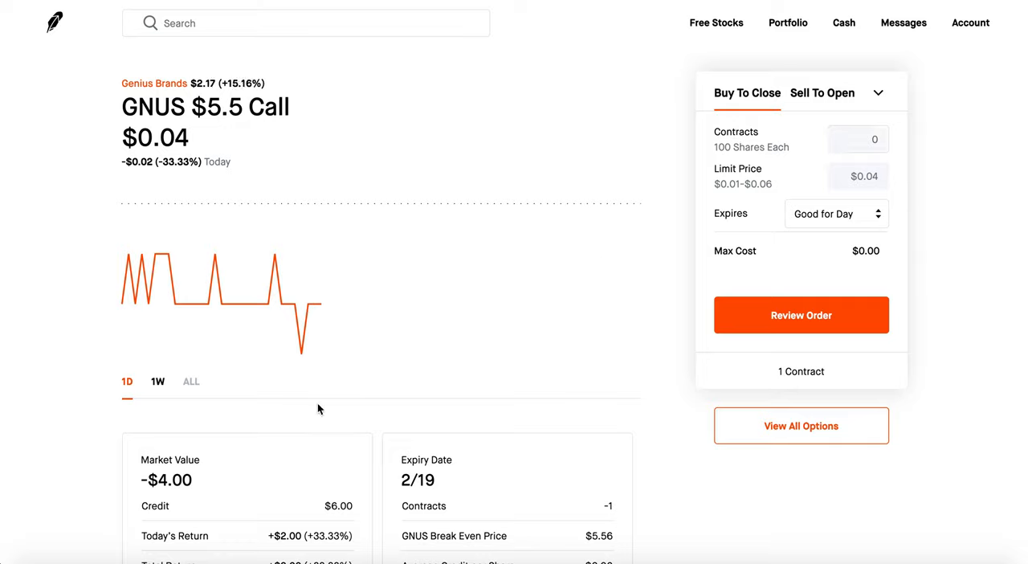
pyautogui.scroll(-3)
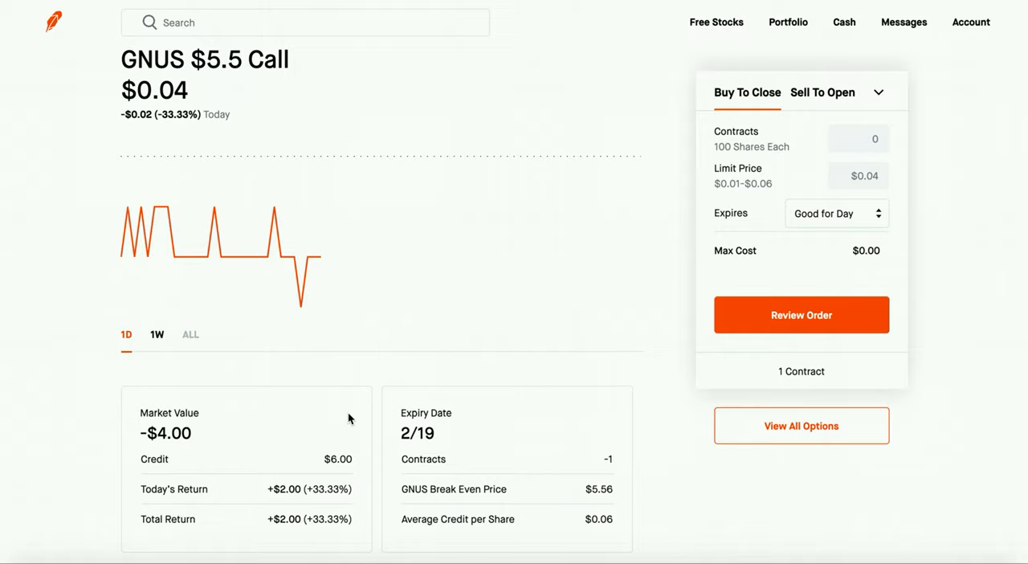
pyautogui.moveTo(77, 241)
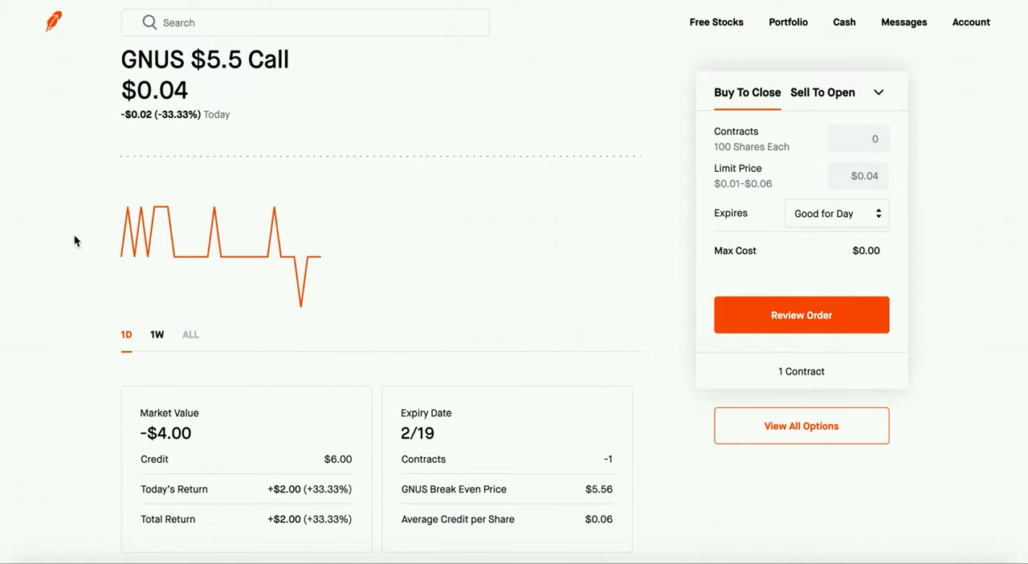
pyautogui.moveTo(109, 153)
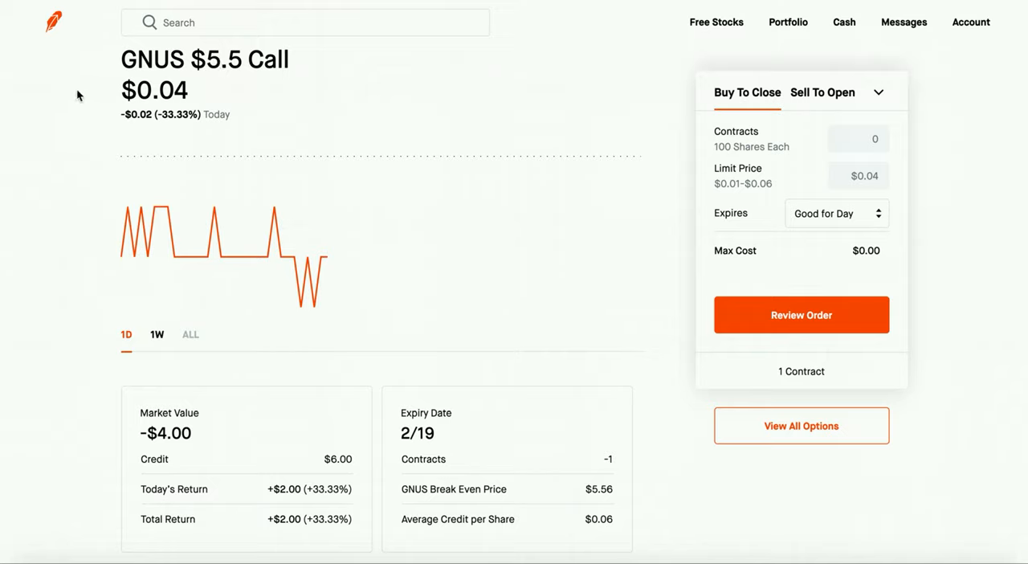
pyautogui.moveTo(29, 109)
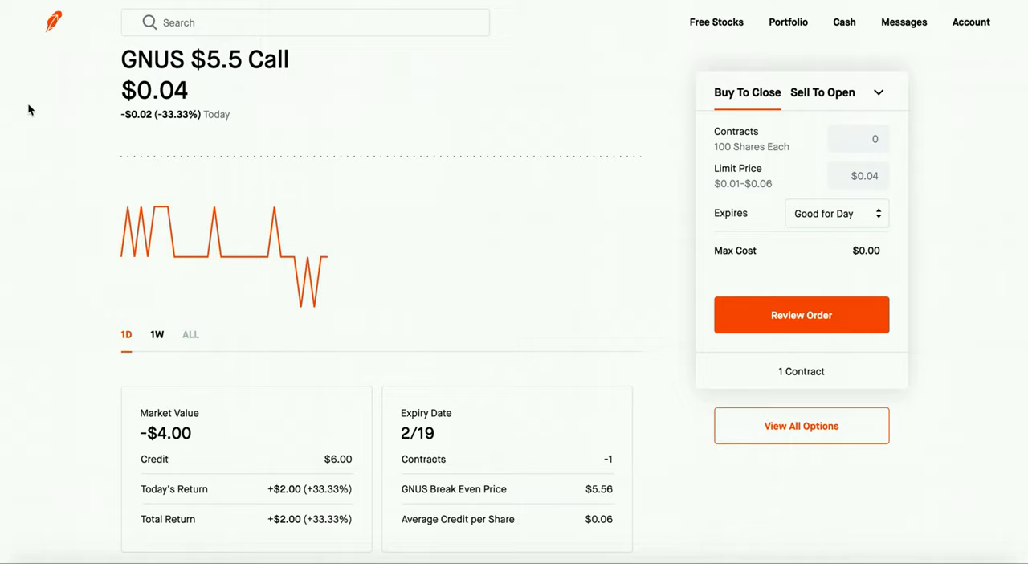
pyautogui.moveTo(141, 225)
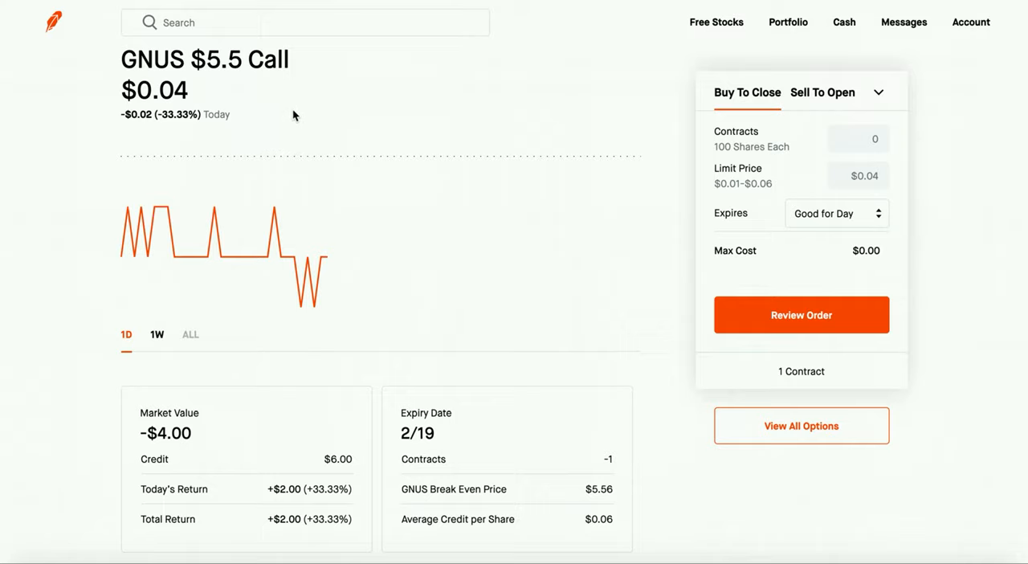
pyautogui.moveTo(217, 62)
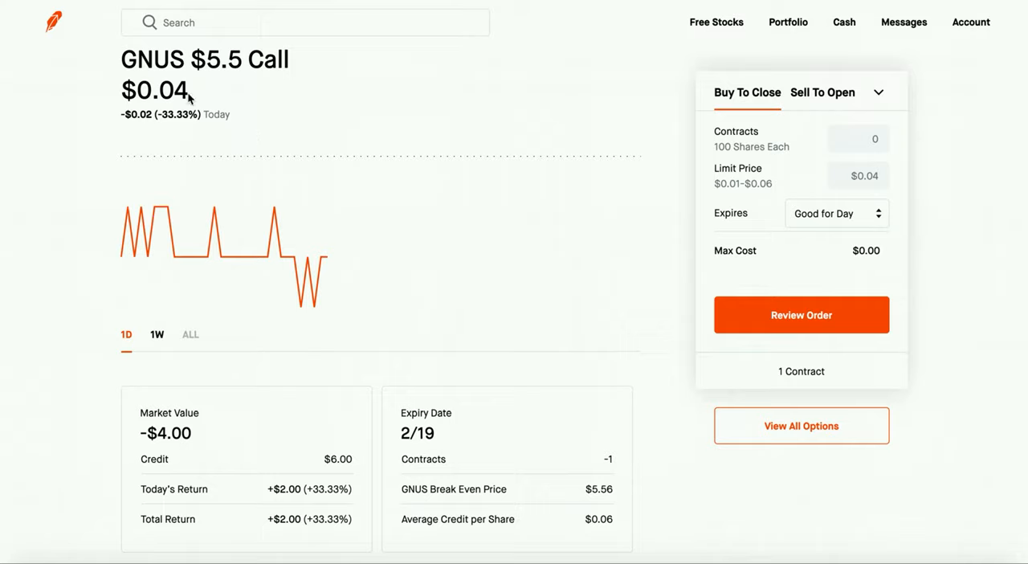
pyautogui.moveTo(337, 473)
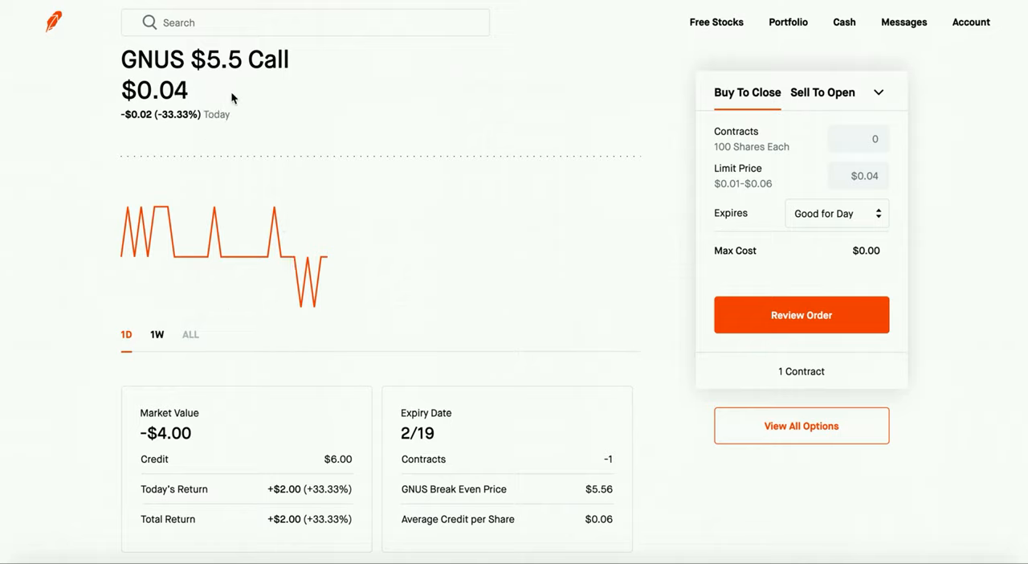
pyautogui.moveTo(225, 45)
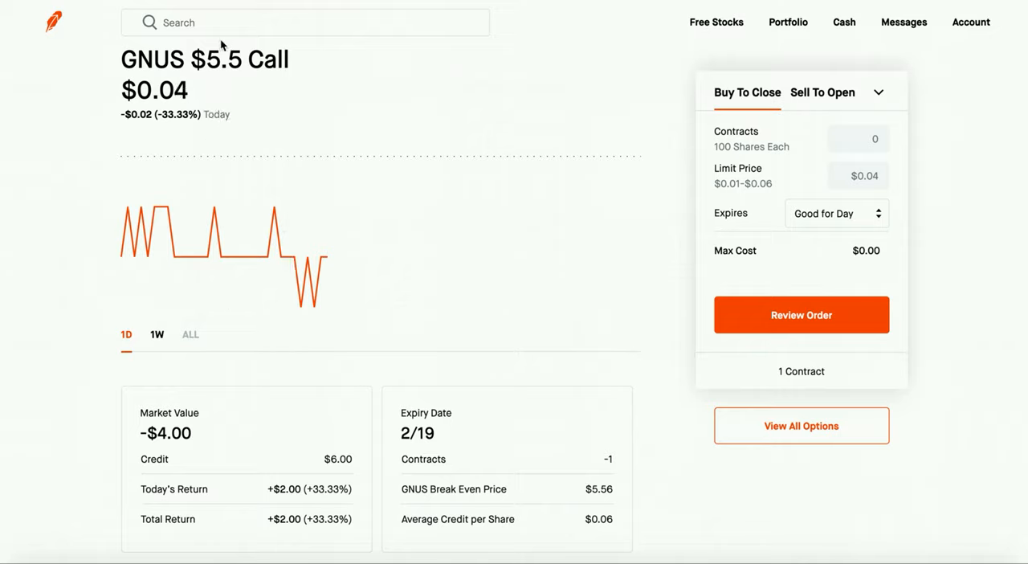
pyautogui.moveTo(205, 72)
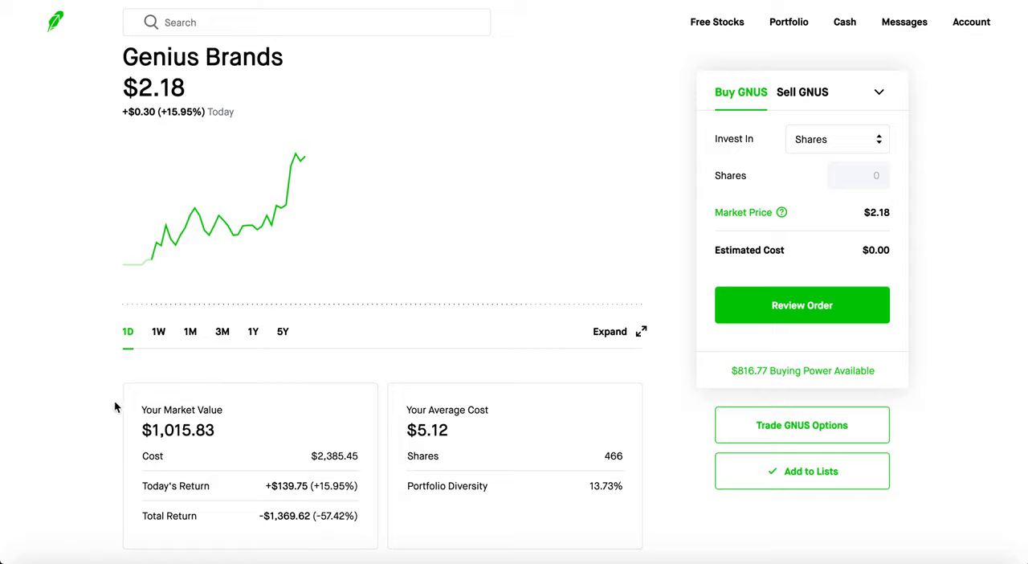
pyautogui.moveTo(77, 379)
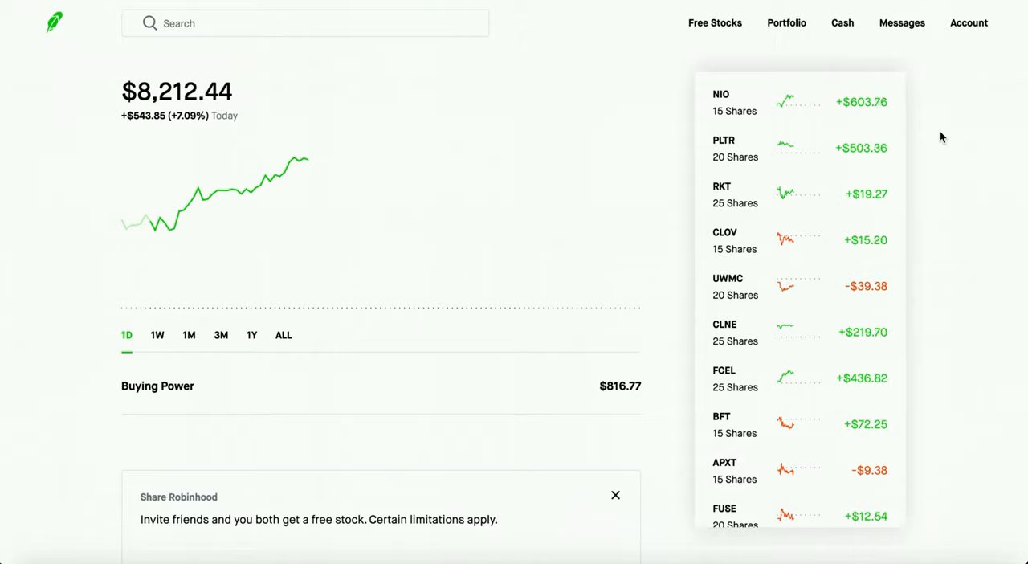
pyautogui.moveTo(752, 164)
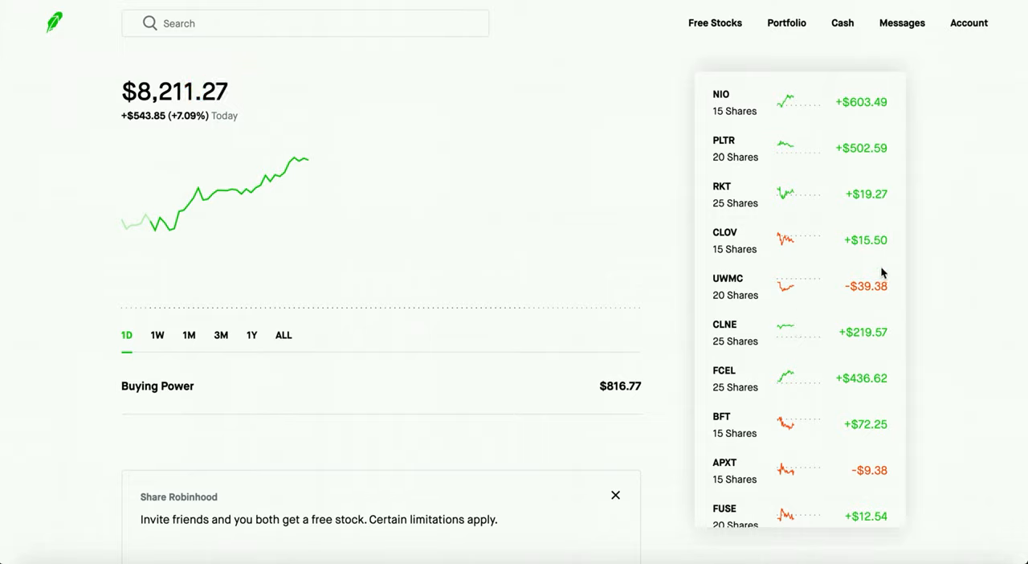
pyautogui.moveTo(810, 241)
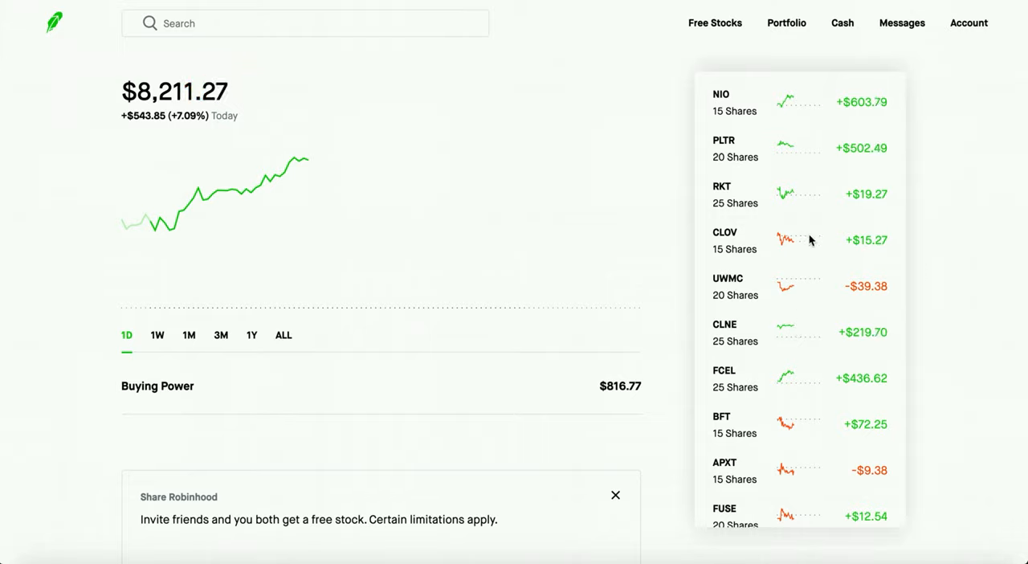
pyautogui.moveTo(781, 294)
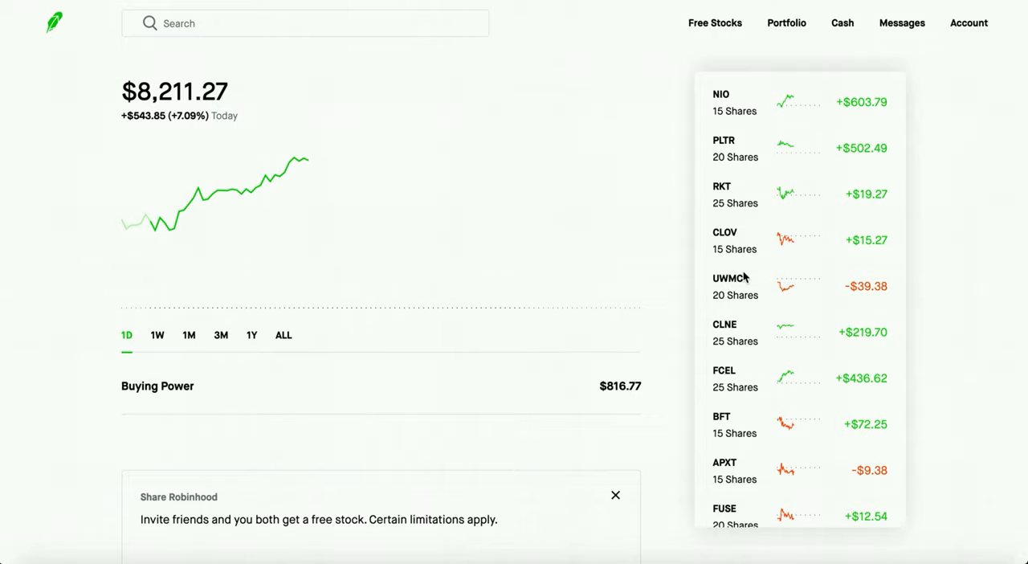
# Step: Scroll the Stocks list to the bottom holding, GNUS's 466 shares at -$1,370.46
pyautogui.scroll(-3)
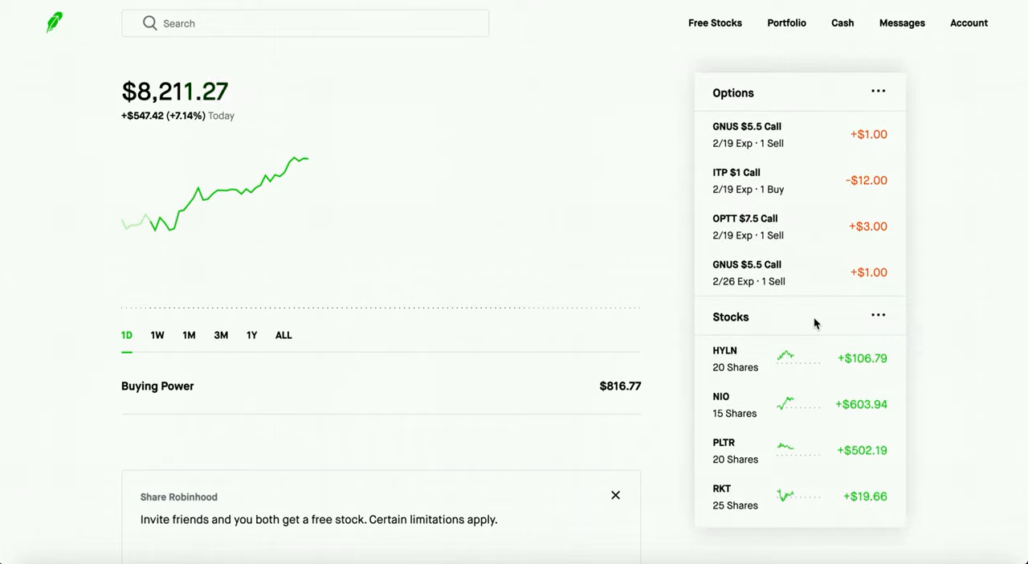
pyautogui.scroll(-3)
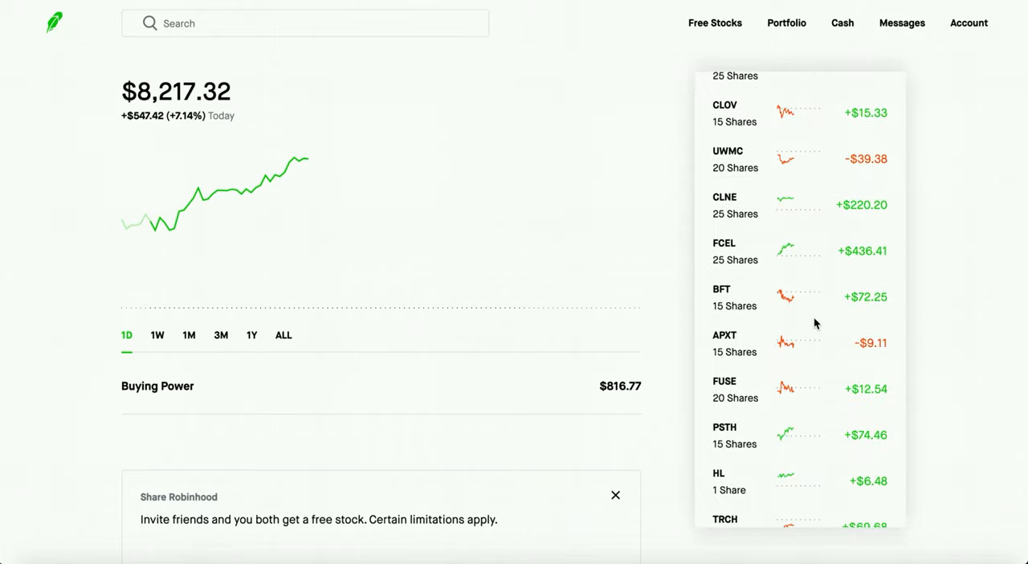
pyautogui.scroll(-3)
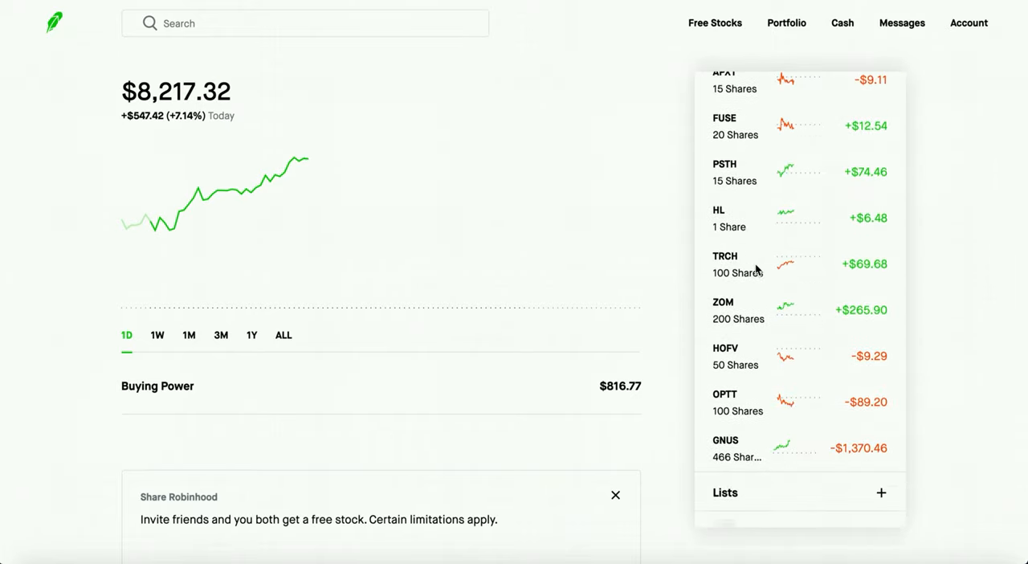
pyautogui.moveTo(741, 318)
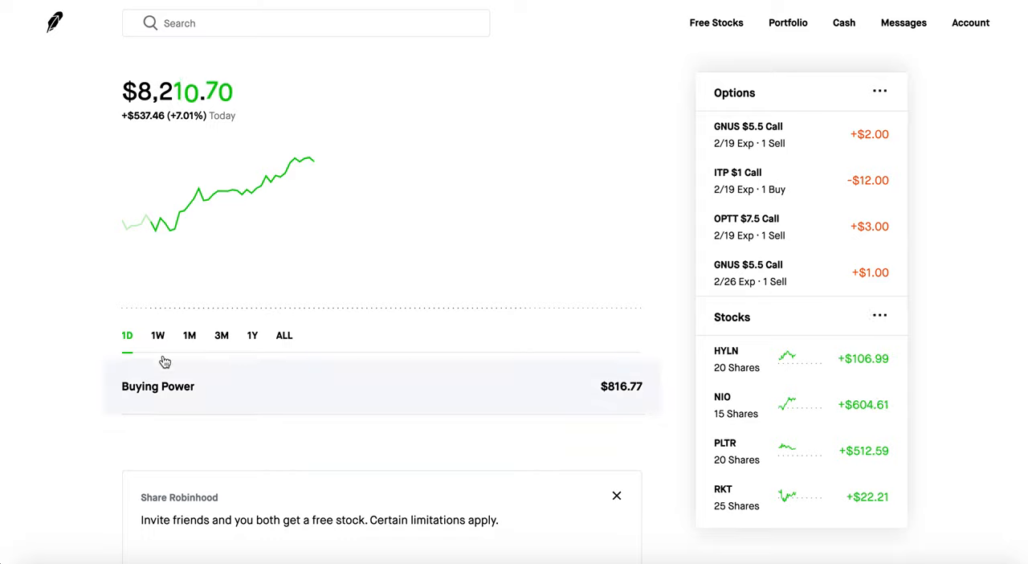
pyautogui.scroll(-3)
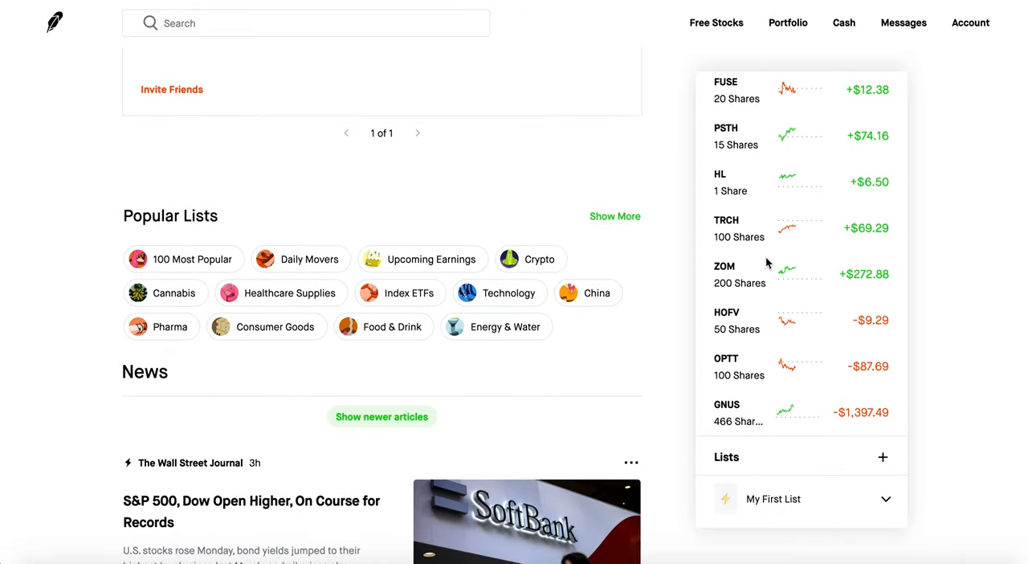
pyautogui.moveTo(906, 292)
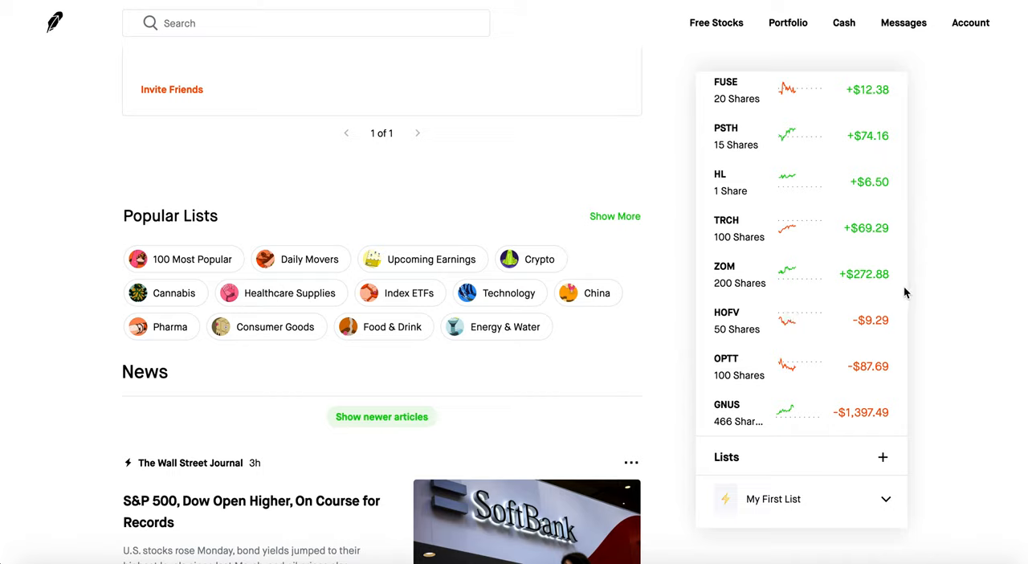
pyautogui.moveTo(887, 277)
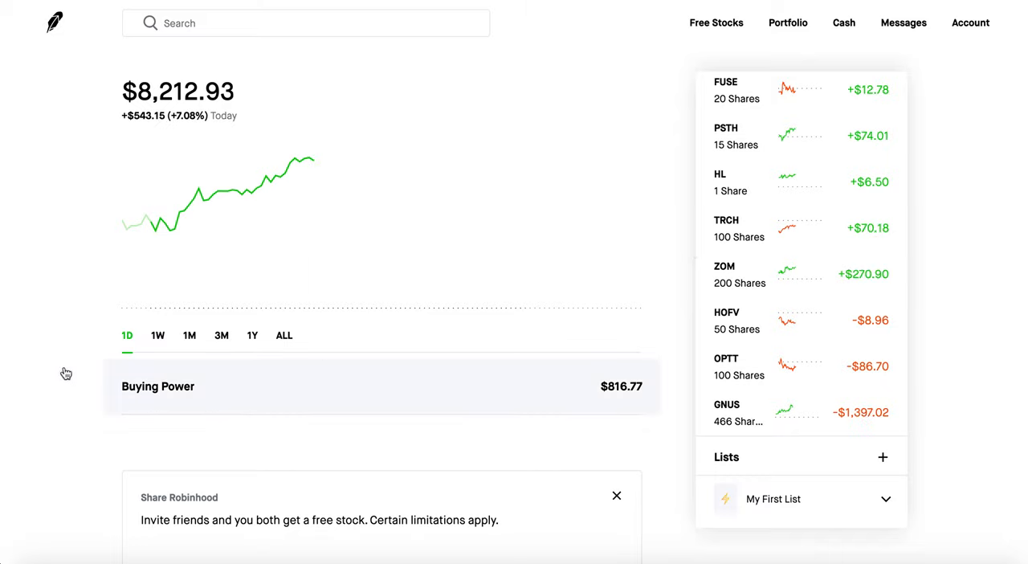
pyautogui.moveTo(52, 370)
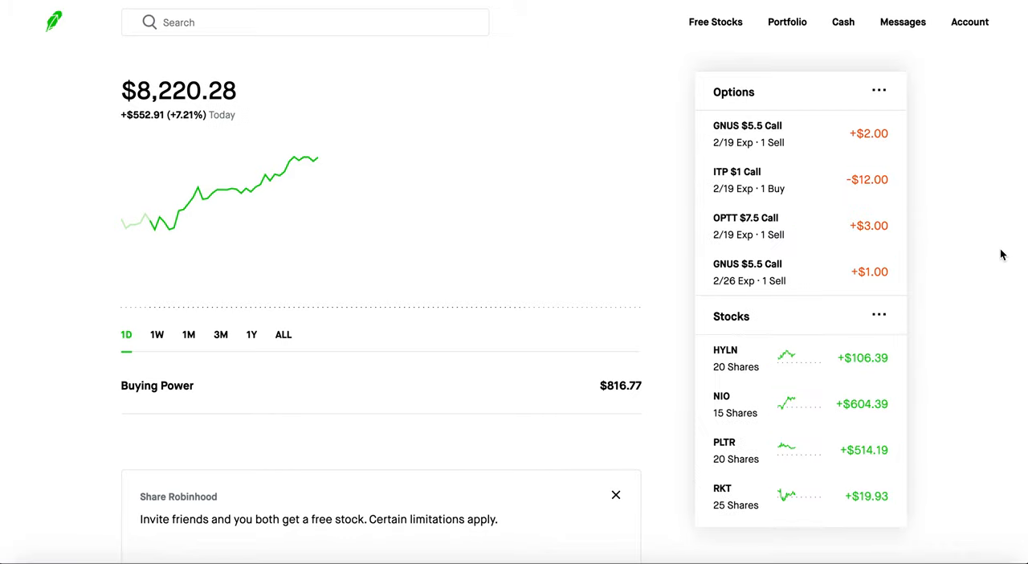
pyautogui.moveTo(989, 256)
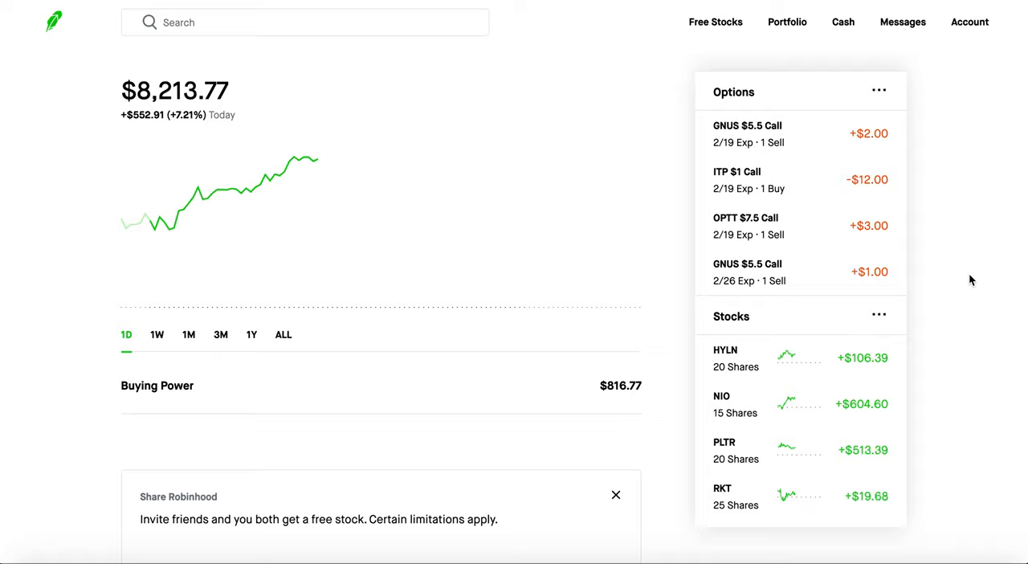
pyautogui.moveTo(893, 299)
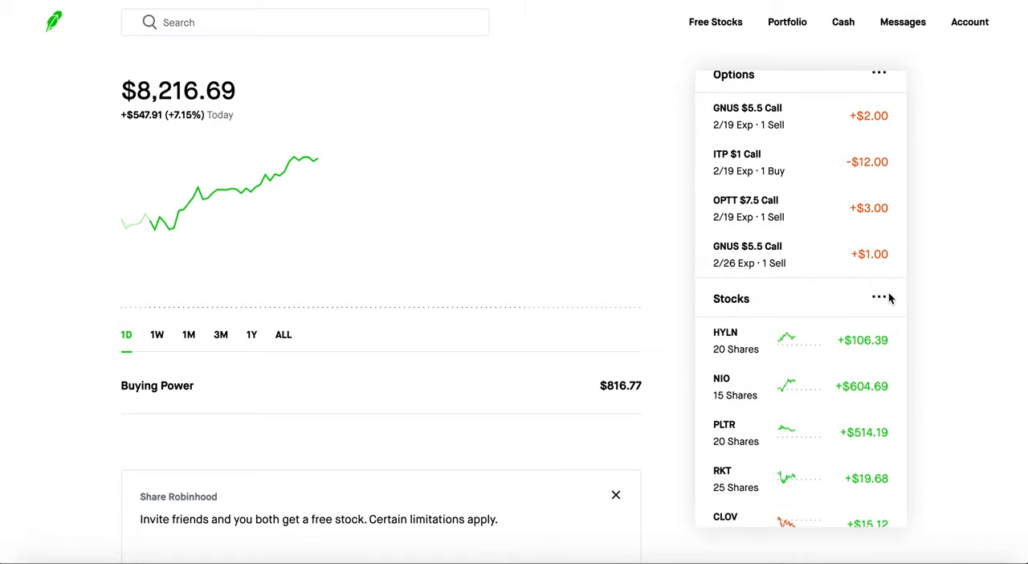
pyautogui.scroll(-3)
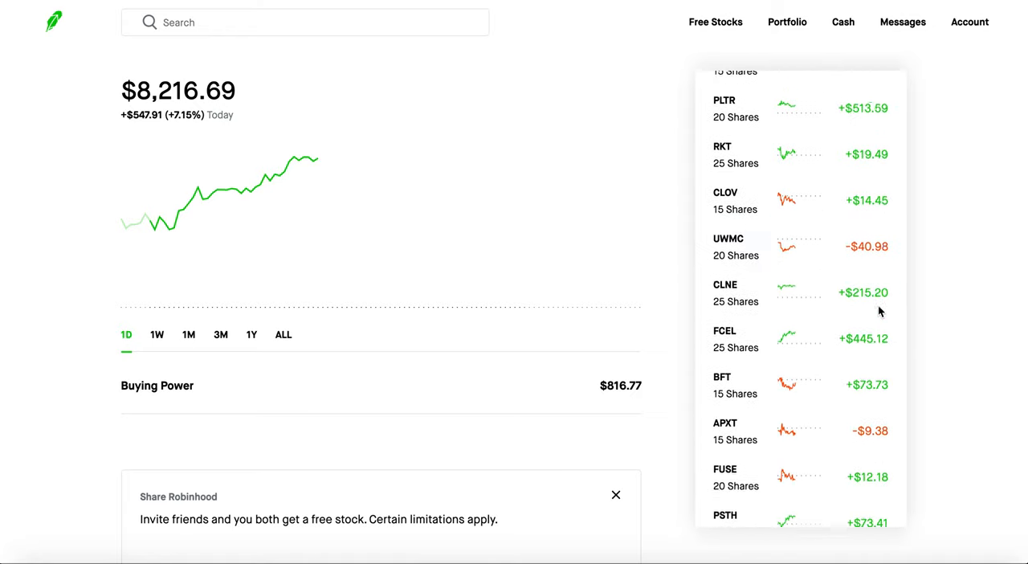
pyautogui.scroll(-3)
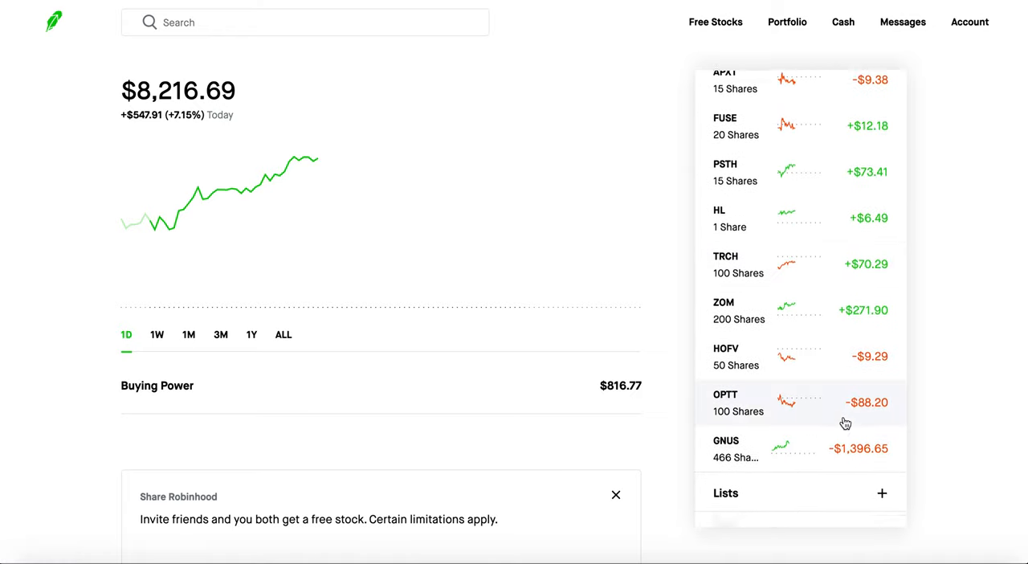
pyautogui.scroll(-3)
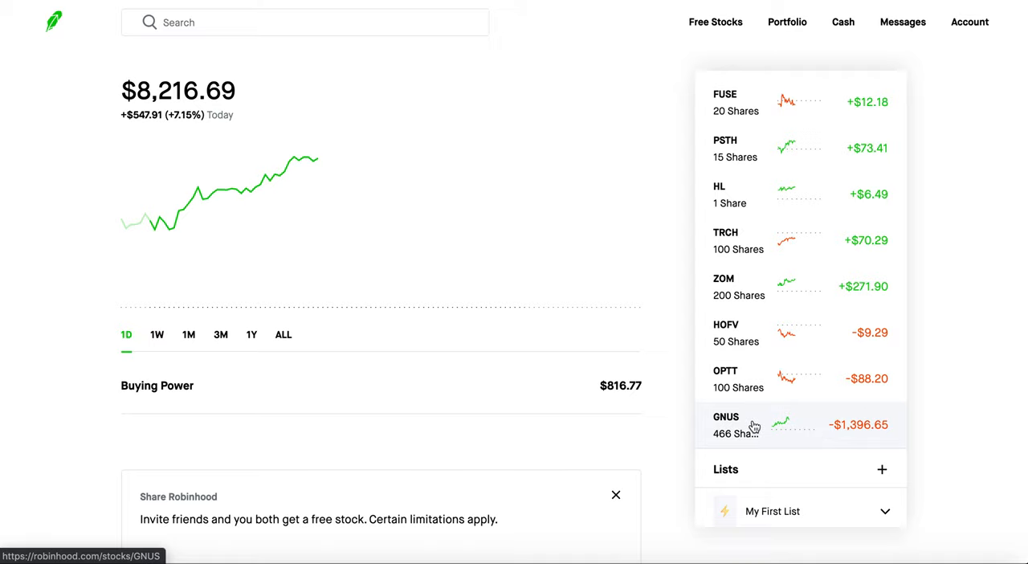
# Step: View Genius Brands' one-year chart, up $1.80 (+562.95%) at $2.12, and the $987.97 position
pyautogui.click(726, 424)
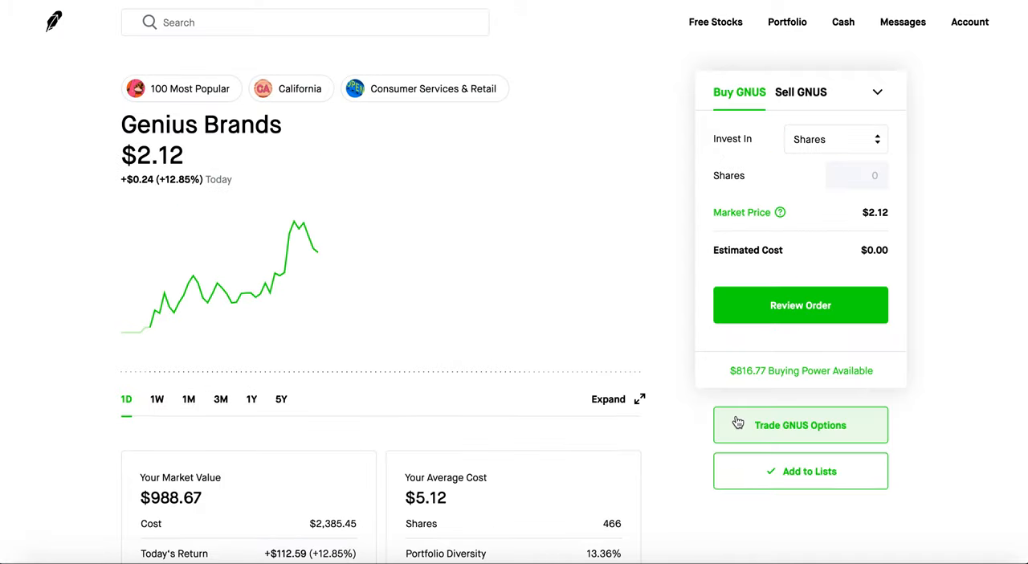
pyautogui.moveTo(508, 388)
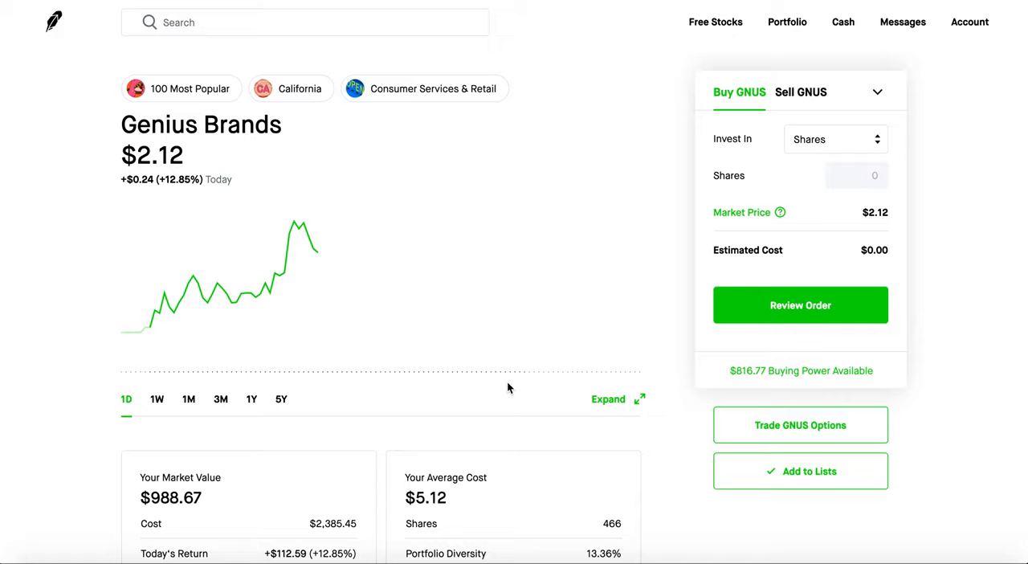
pyautogui.moveTo(337, 427)
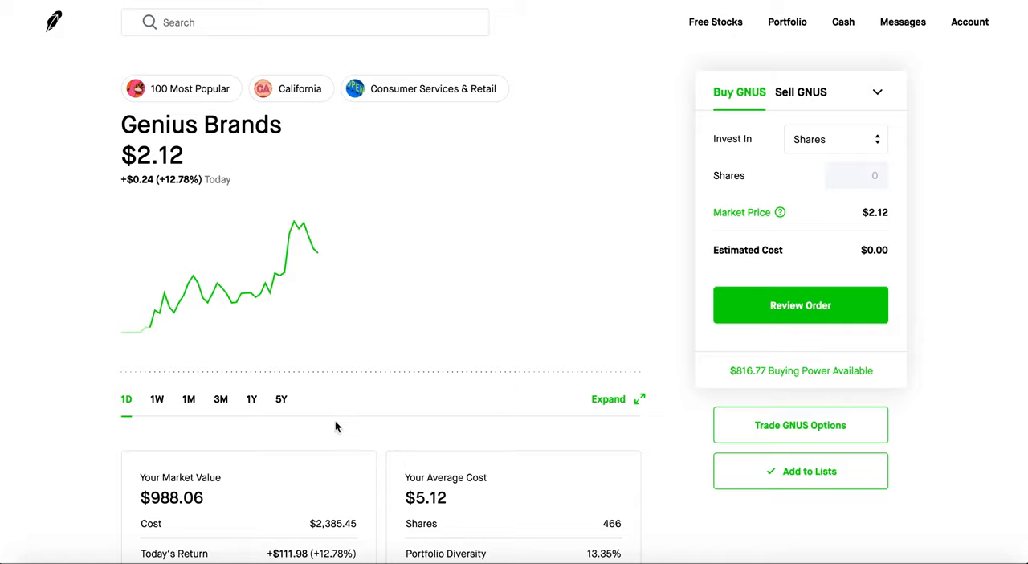
pyautogui.click(251, 398)
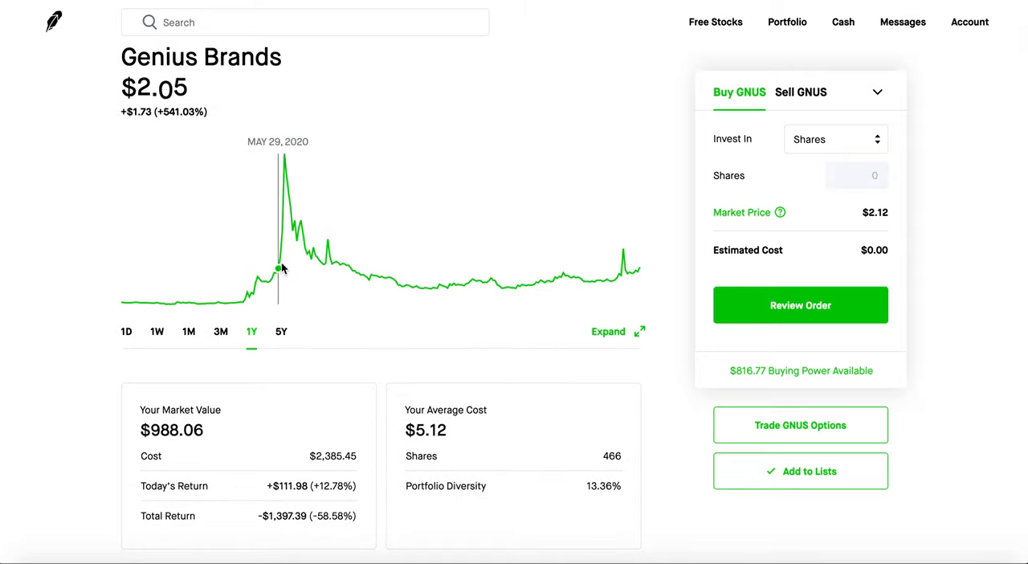
pyautogui.moveTo(283, 230)
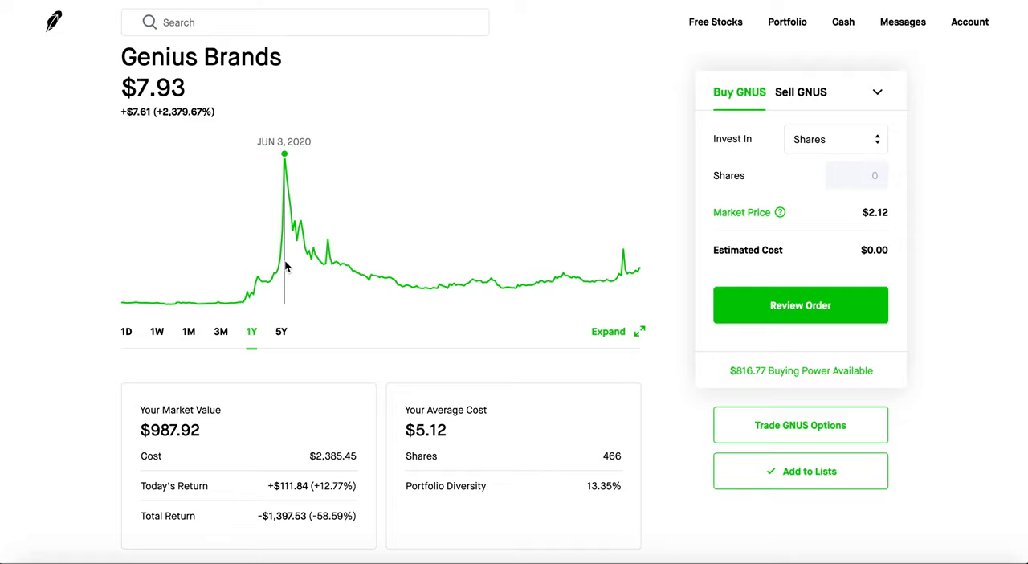
pyautogui.moveTo(290, 267)
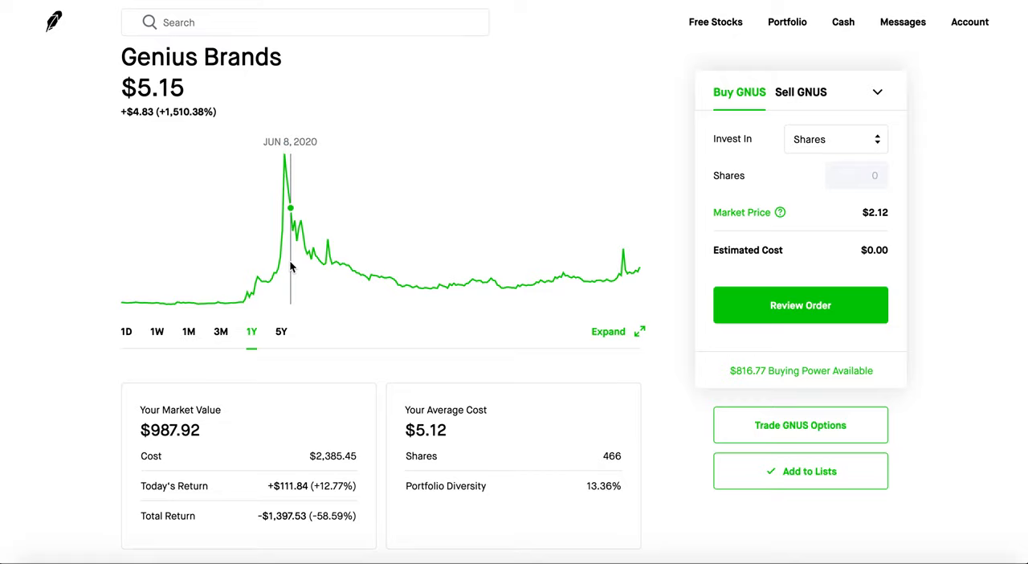
pyautogui.moveTo(386, 279)
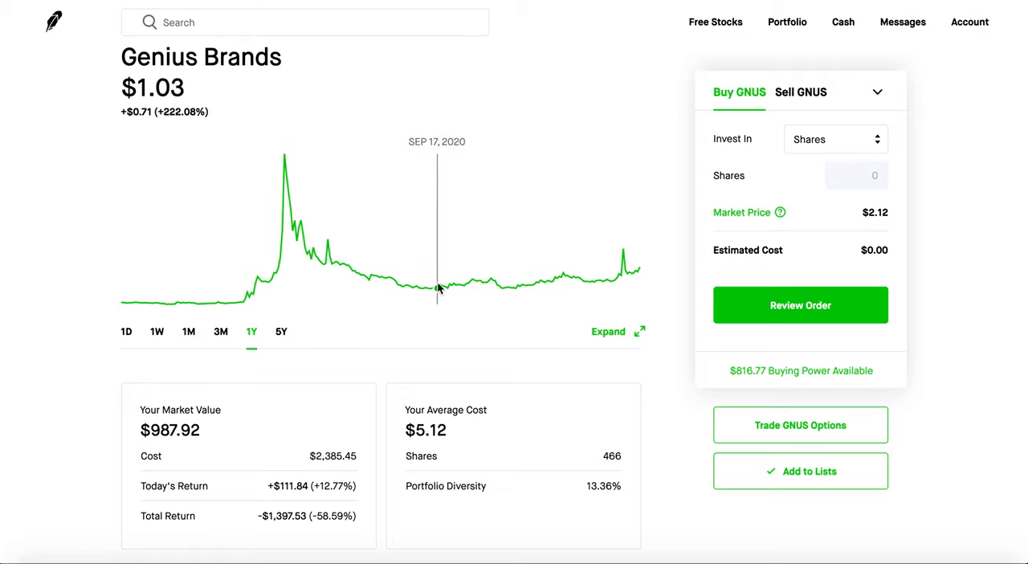
pyautogui.moveTo(418, 285)
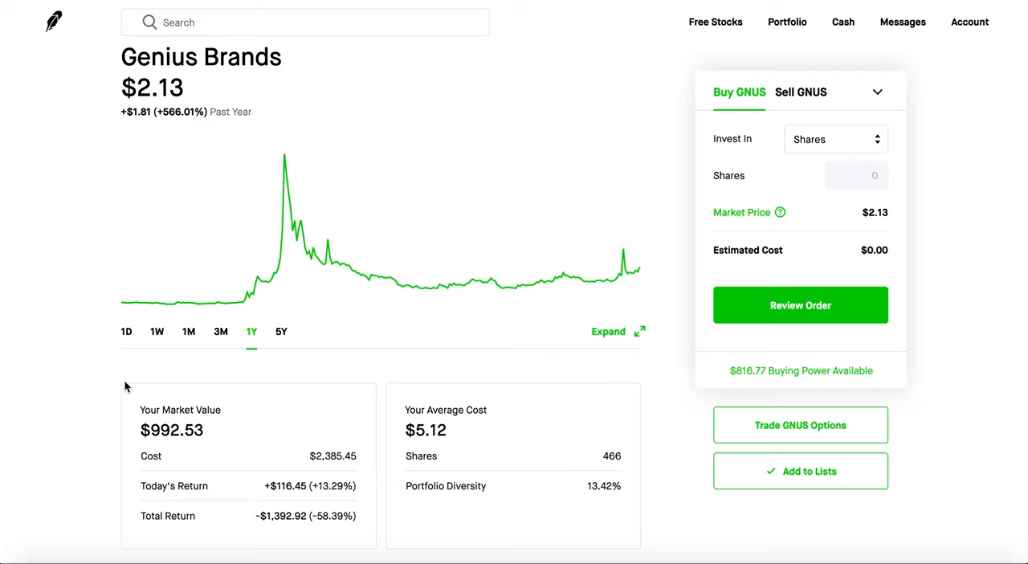
pyautogui.scroll(-3)
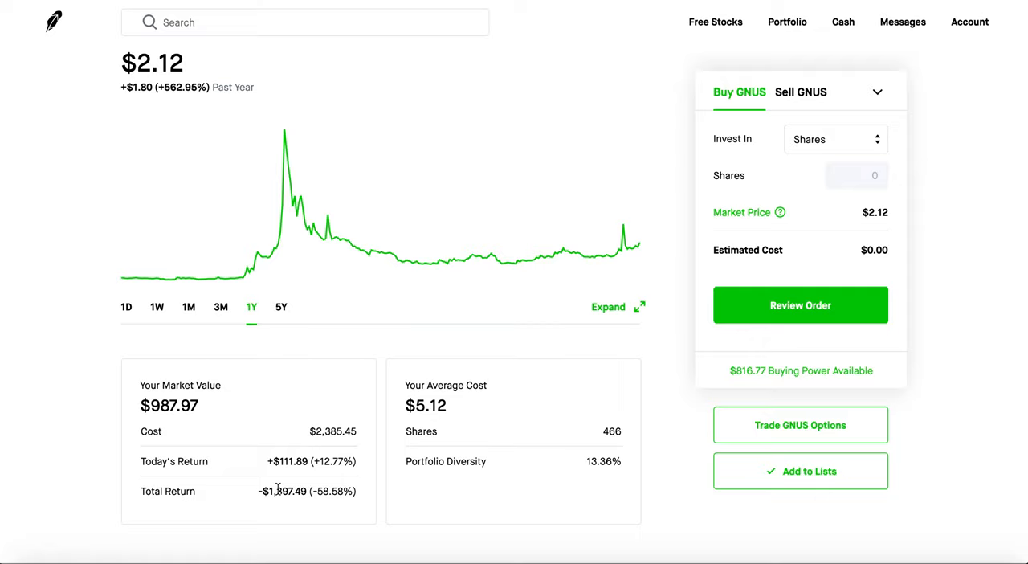
pyautogui.moveTo(388, 333)
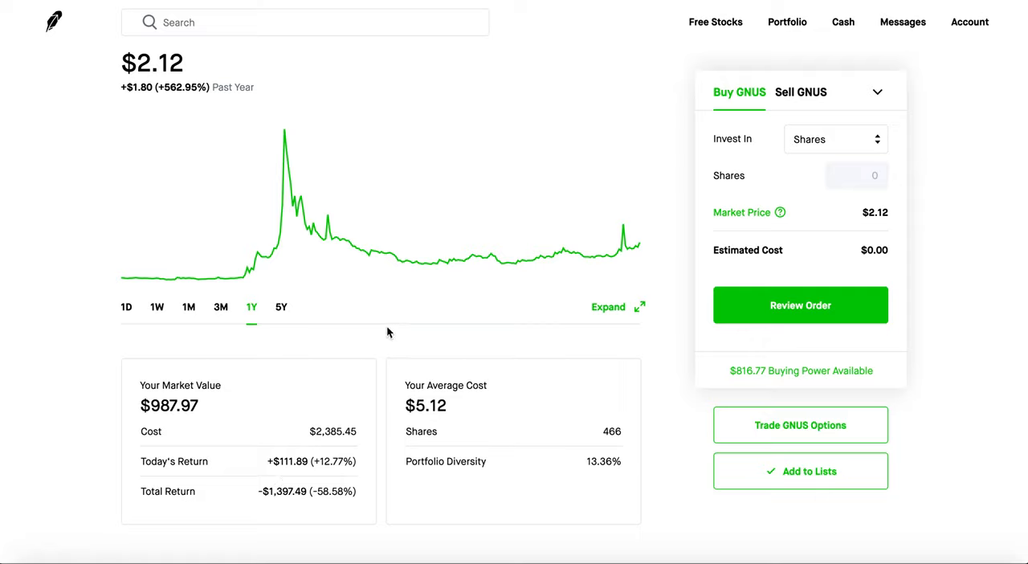
pyautogui.moveTo(355, 247)
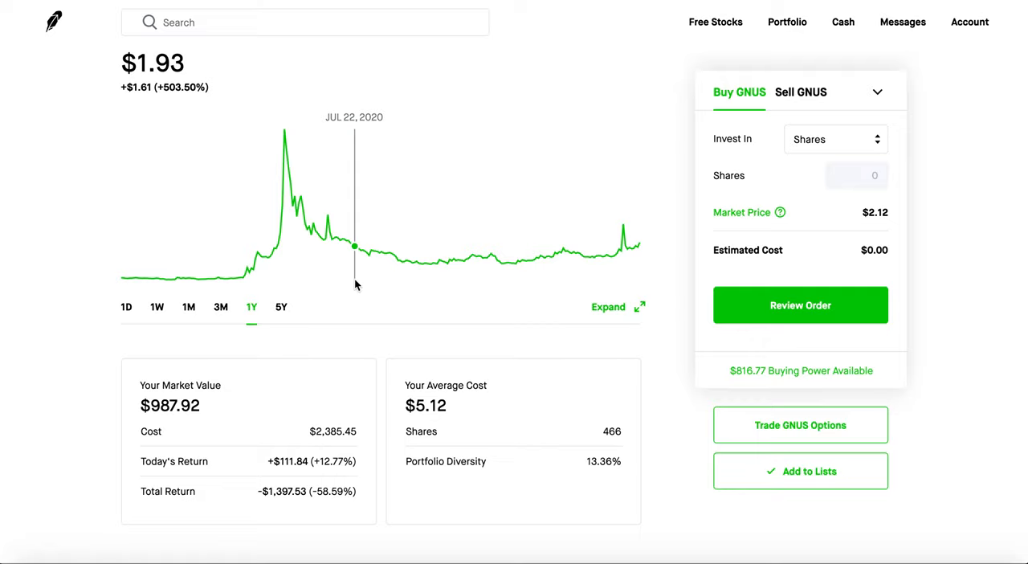
pyautogui.moveTo(389, 254)
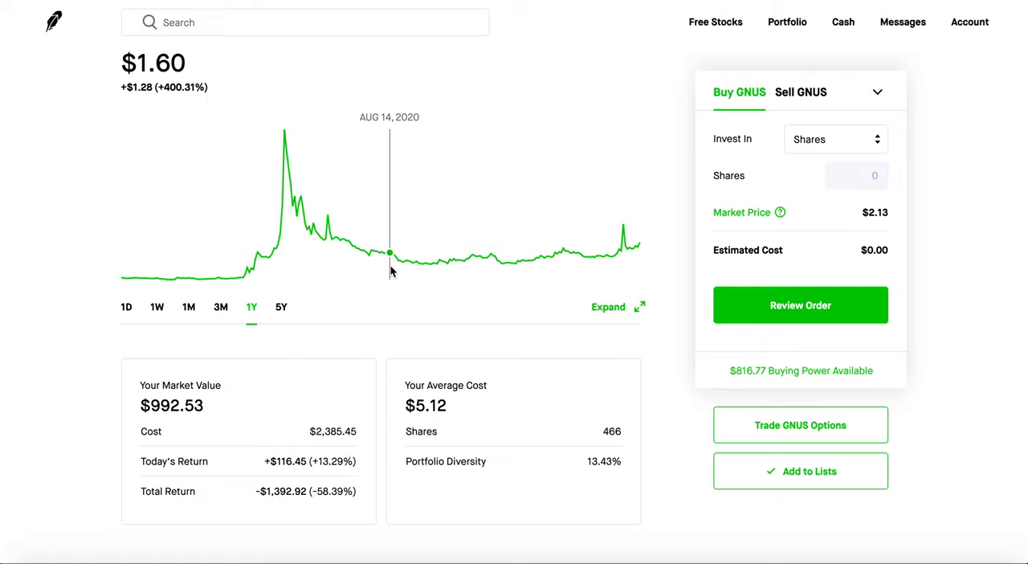
pyautogui.moveTo(434, 264)
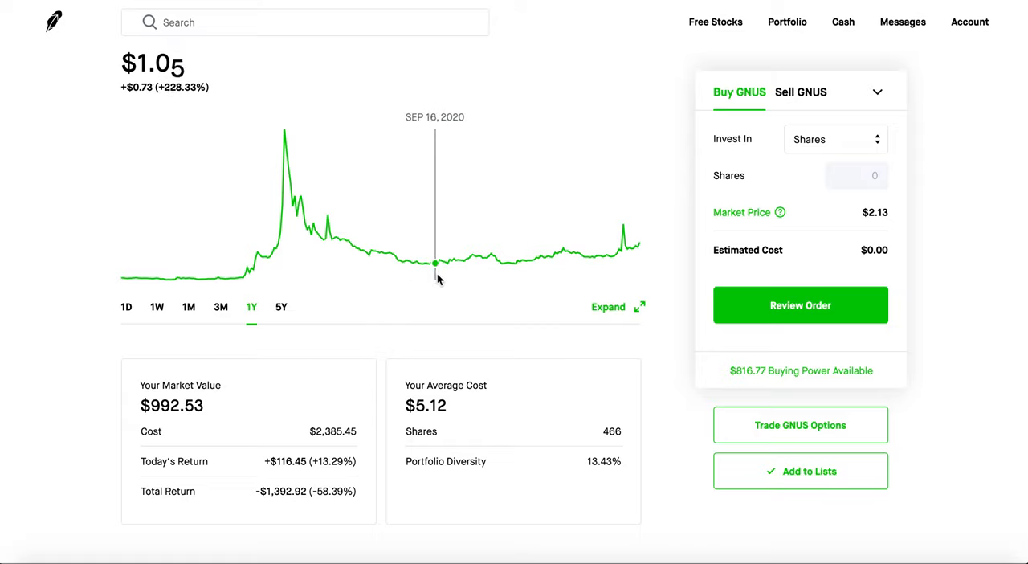
pyautogui.moveTo(426, 324)
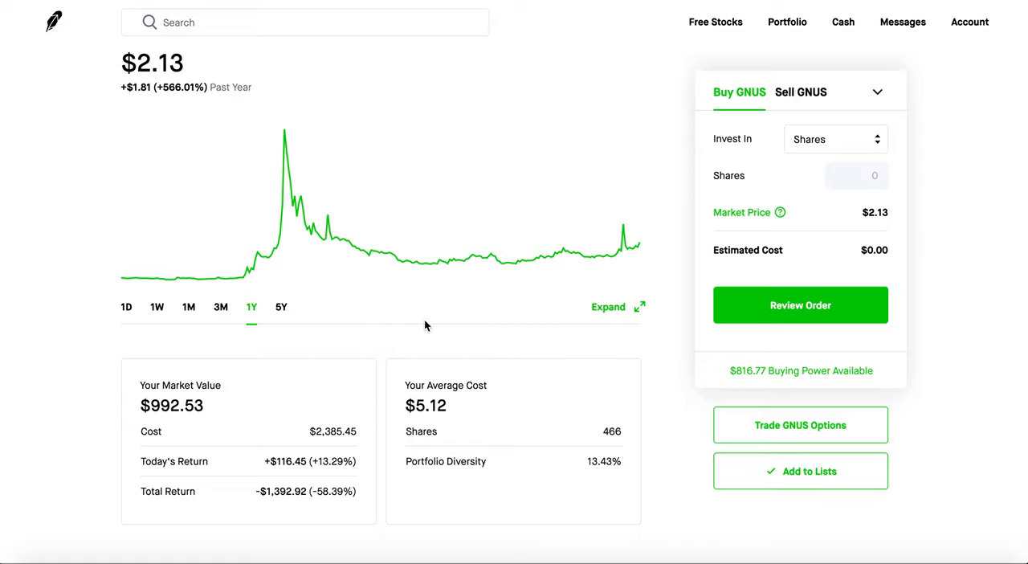
pyautogui.moveTo(426, 283)
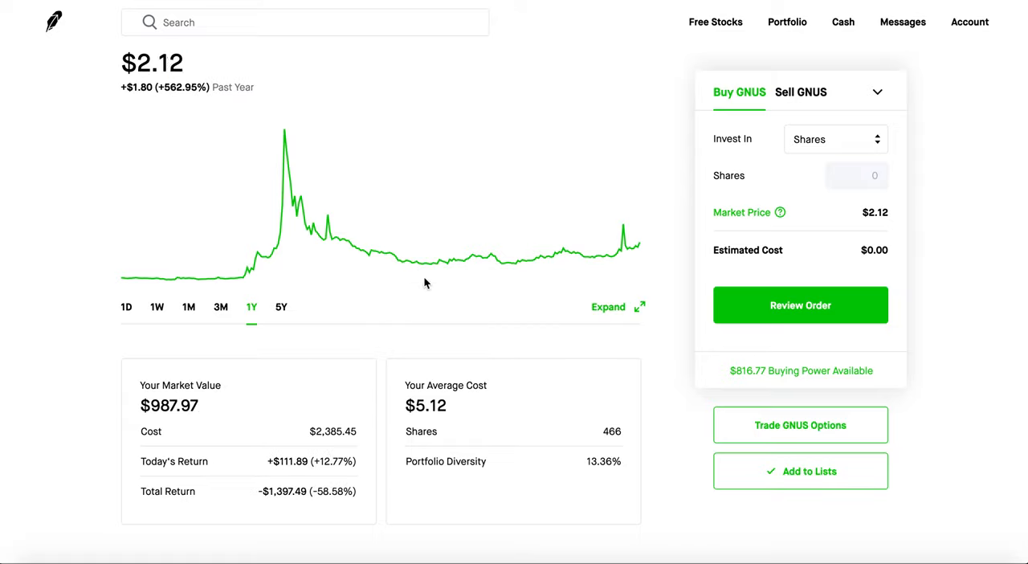
pyautogui.moveTo(430, 259)
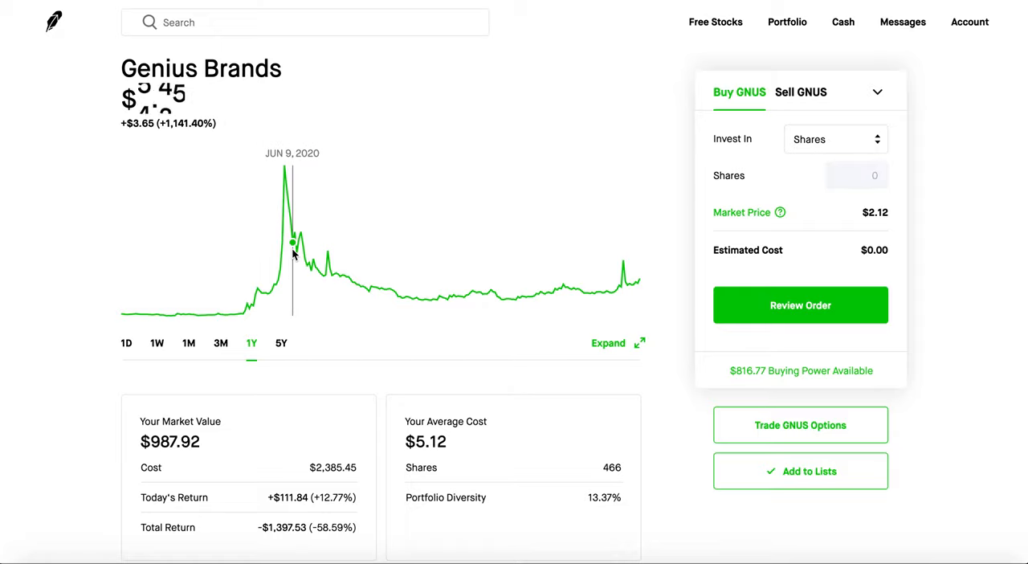
# Step: Switch the GNUS chart back to 1D, showing today's $0.24 (+12.77%) gain
pyautogui.click(125, 344)
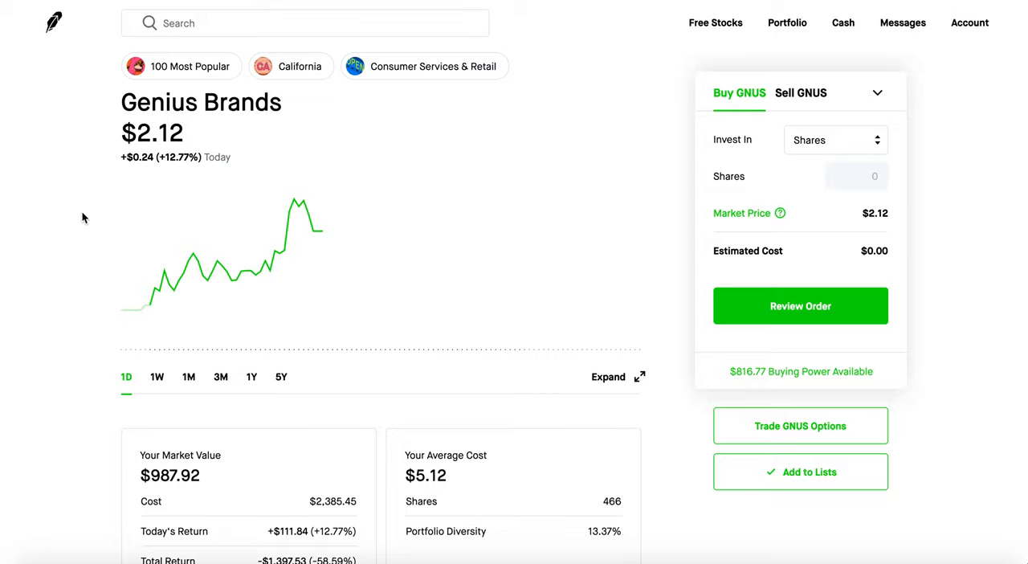
pyautogui.moveTo(53, 22)
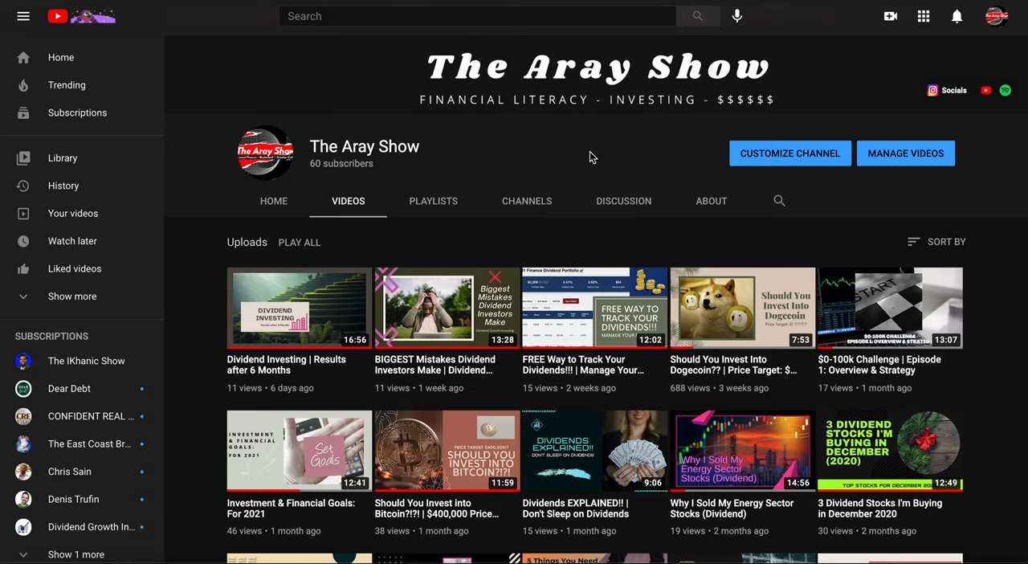
pyautogui.moveTo(377, 178)
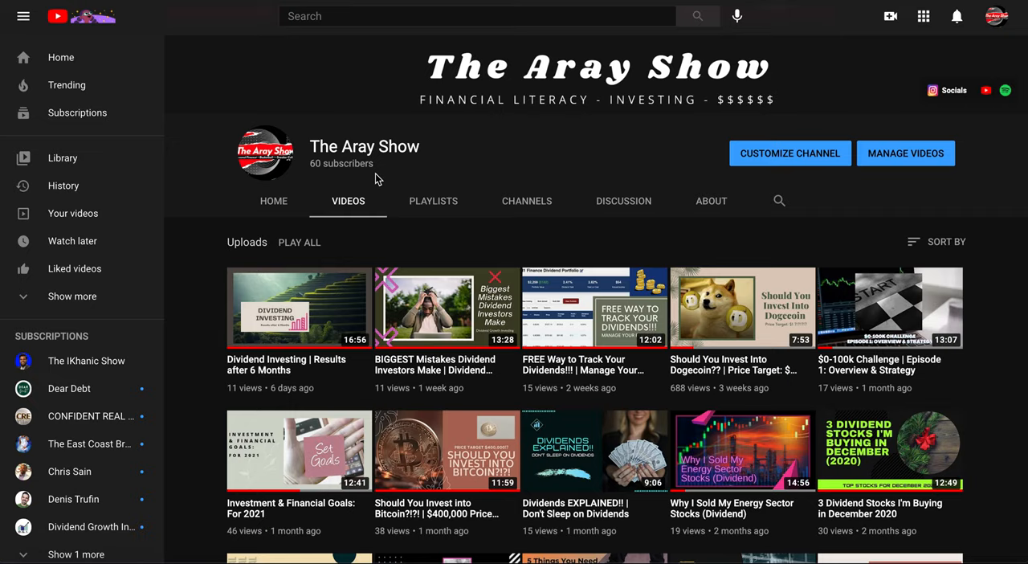
pyautogui.moveTo(438, 176)
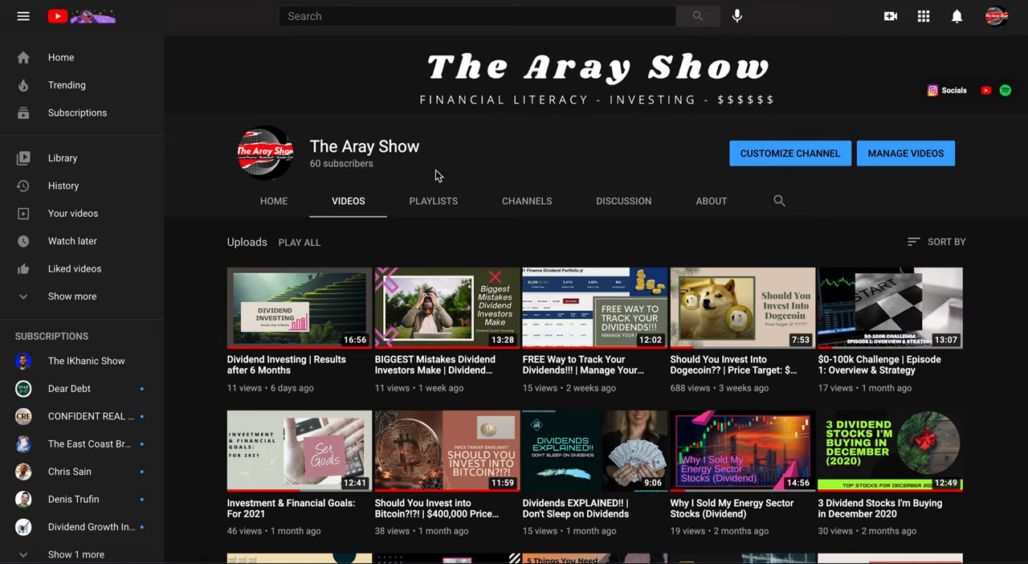
pyautogui.moveTo(530, 159)
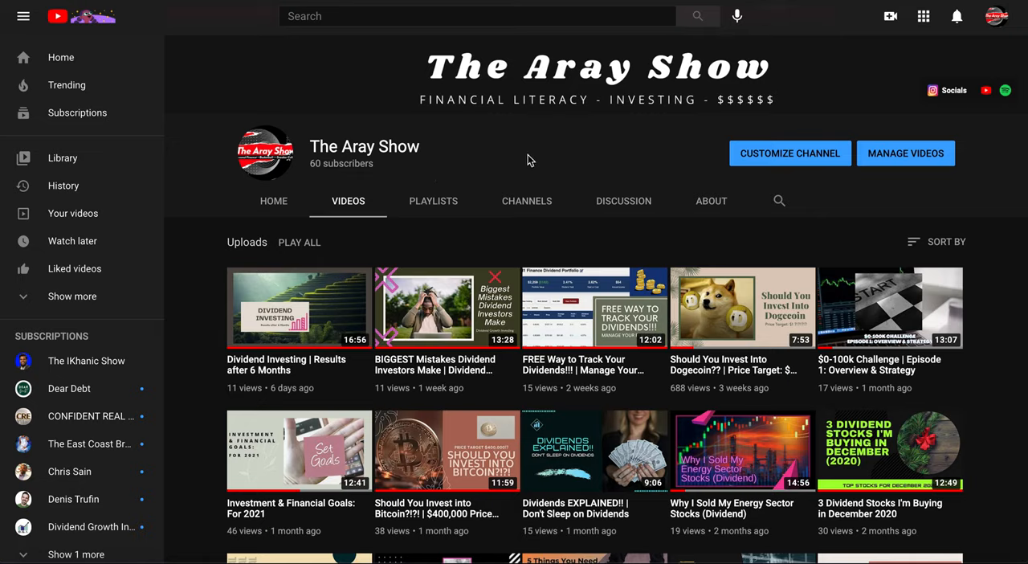